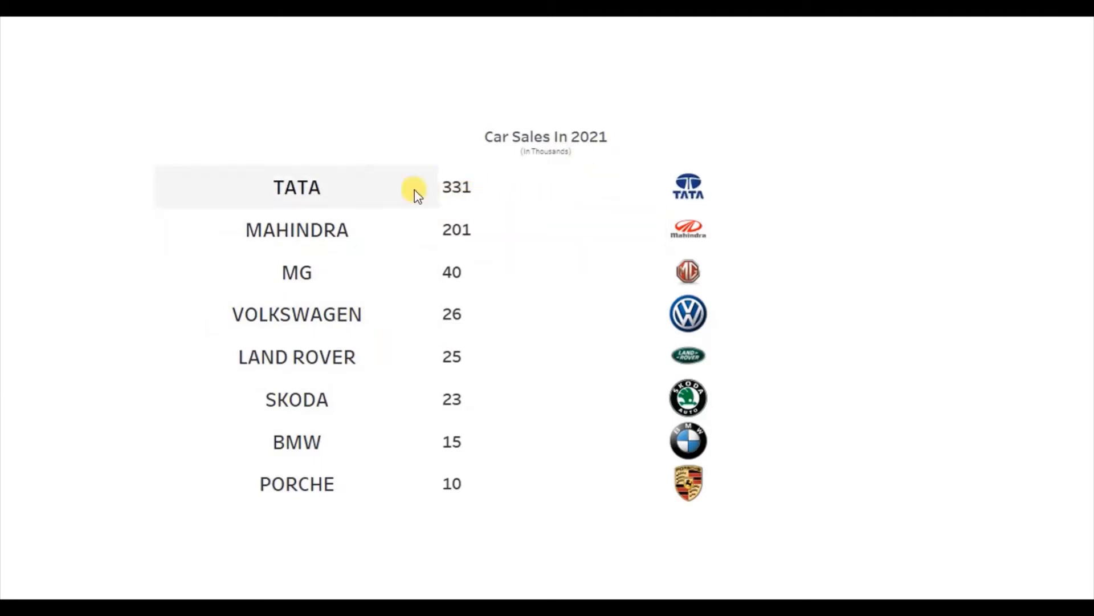
mouse_move(366, 226)
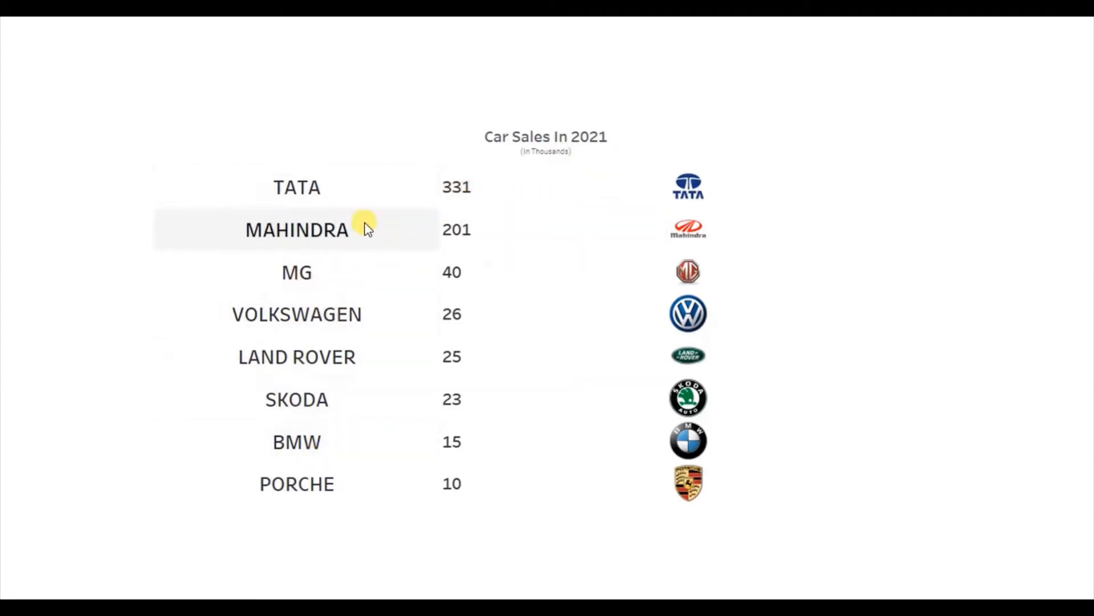
mouse_move(423, 194)
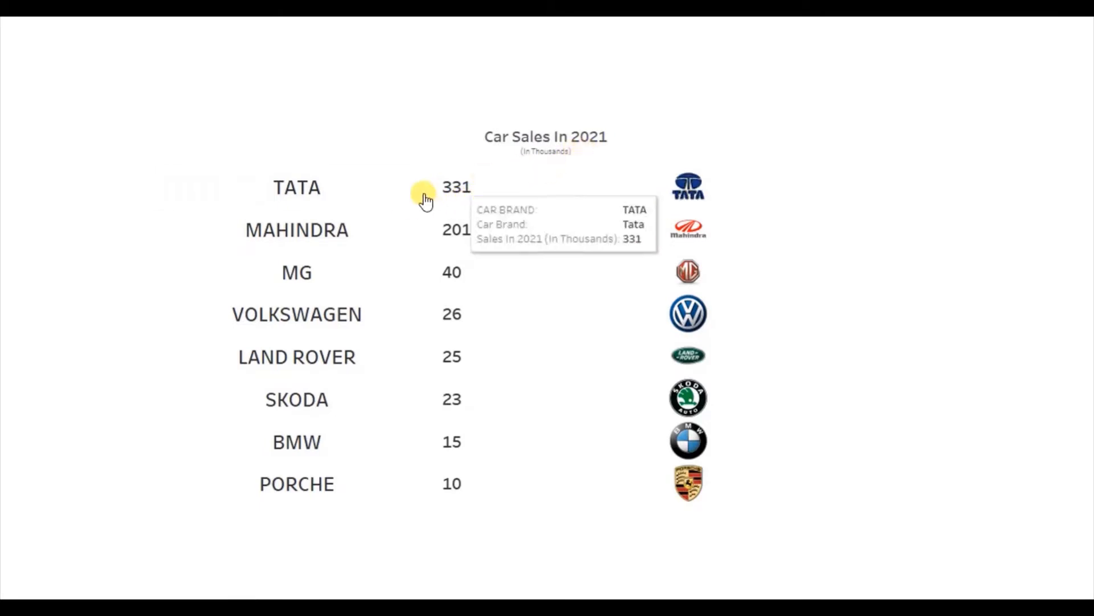
mouse_move(457, 286)
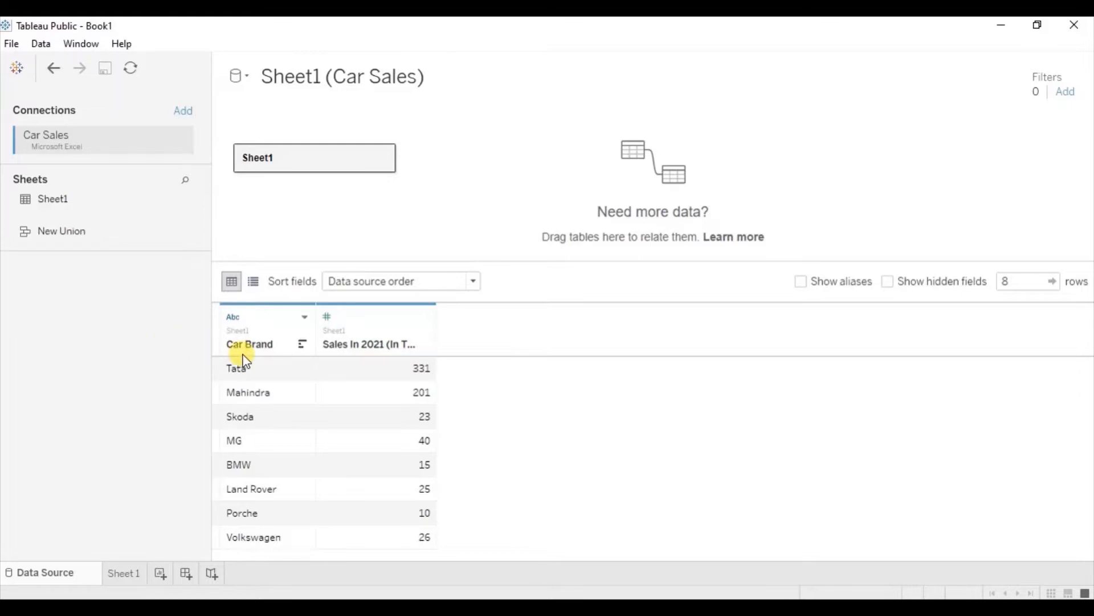
mouse_move(264, 348)
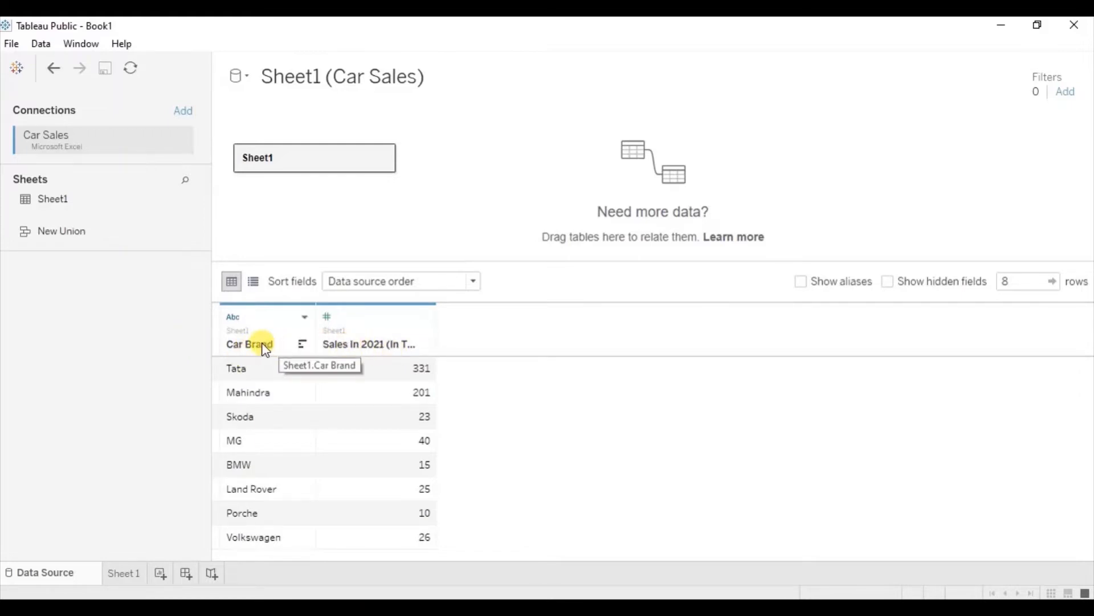
mouse_move(260, 420)
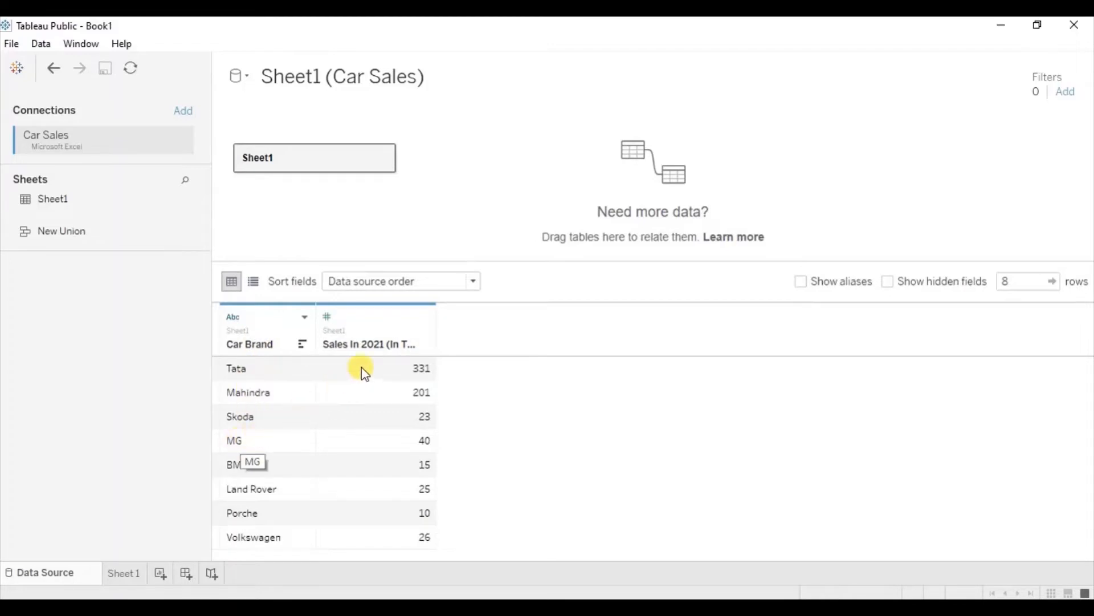
mouse_move(362, 350)
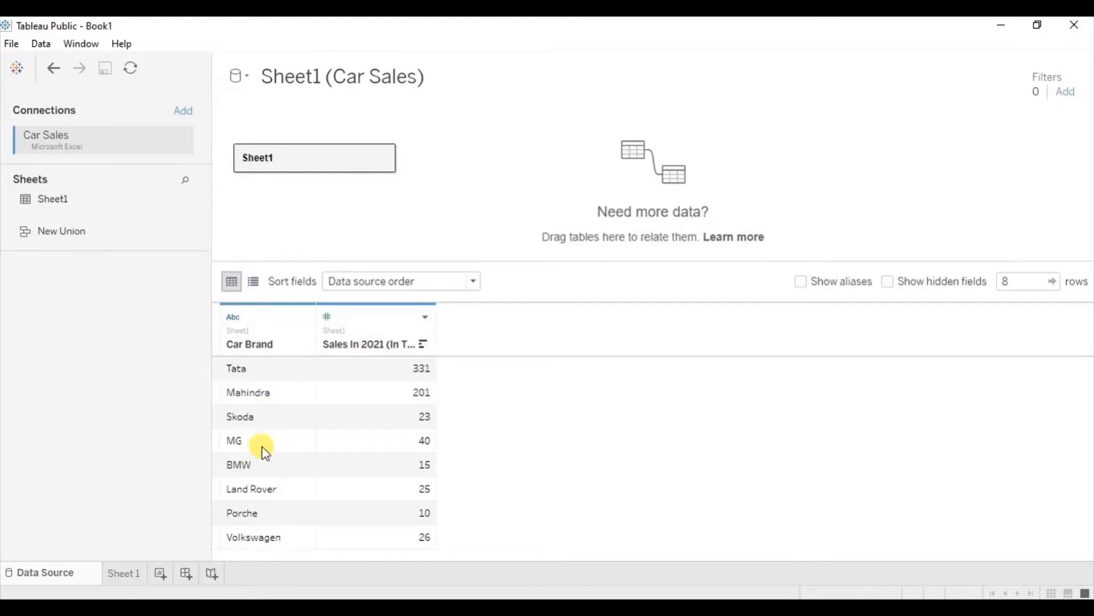
mouse_move(371, 349)
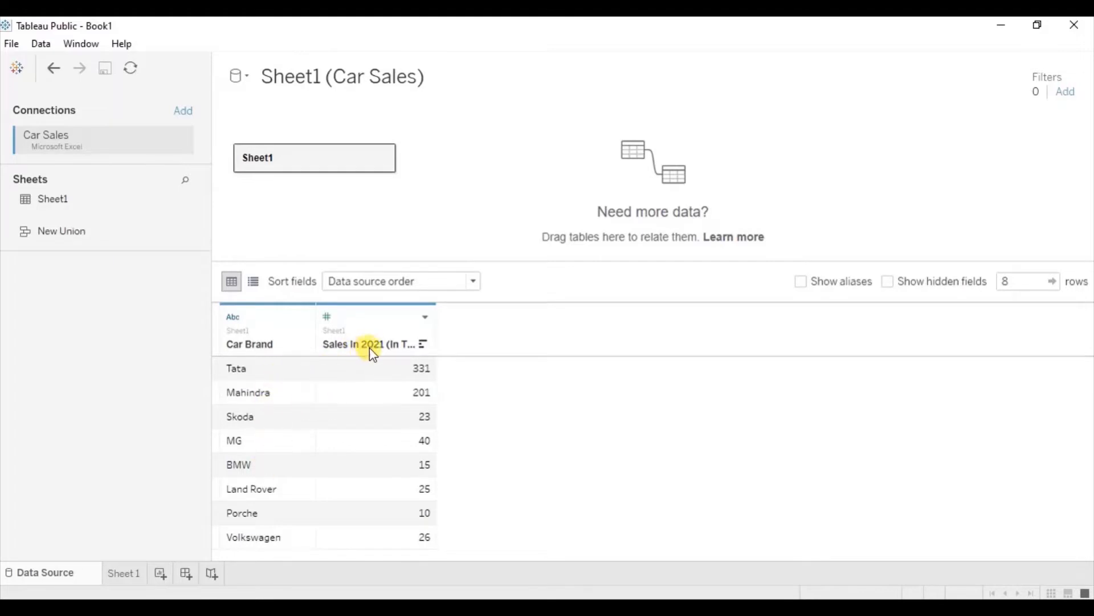
mouse_move(401, 346)
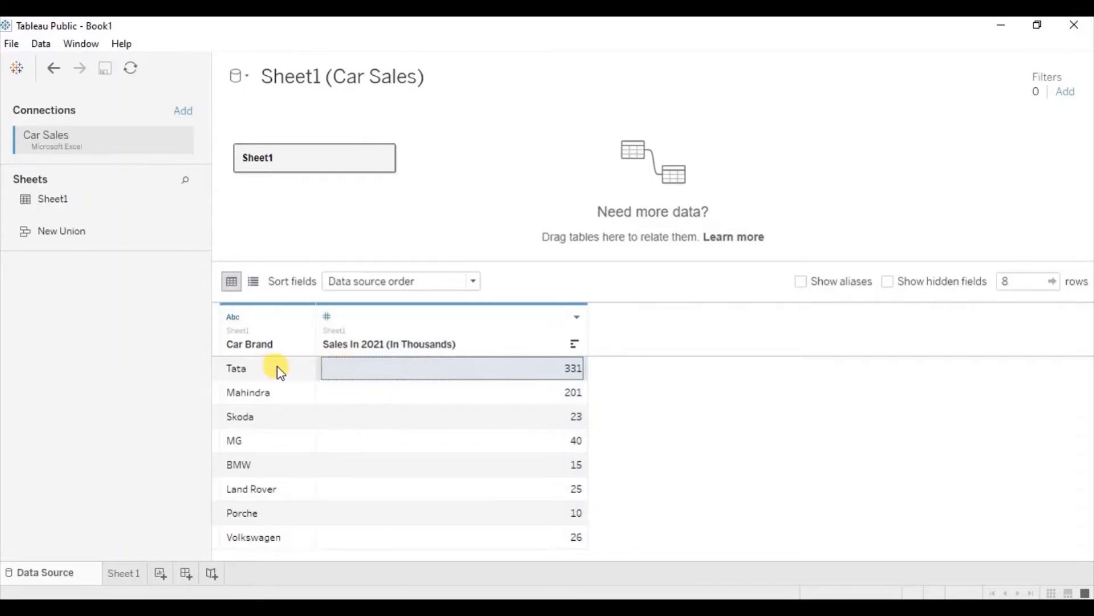
mouse_move(483, 364)
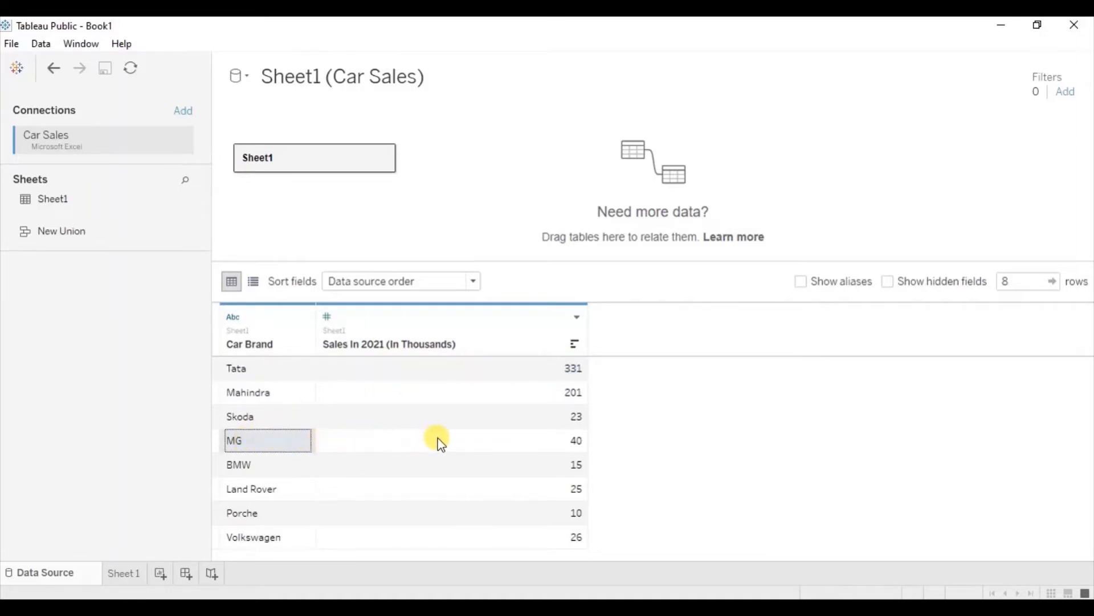
Step: Widen the sales column so 'Sales In 2021 (In Thousands)' reads fully, selecting the MG value
click(454, 440)
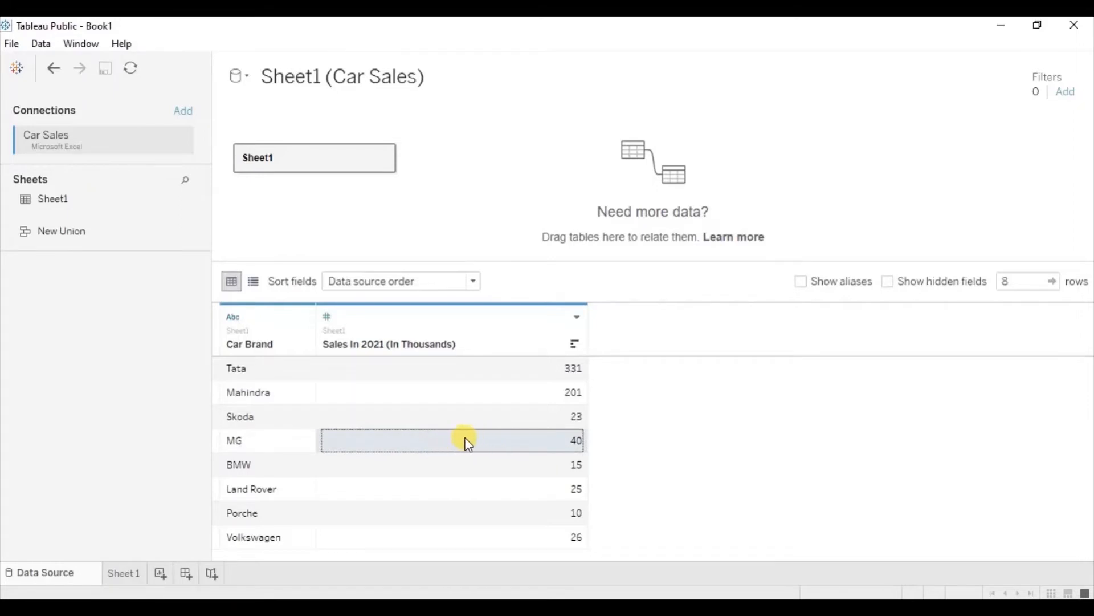
mouse_move(444, 443)
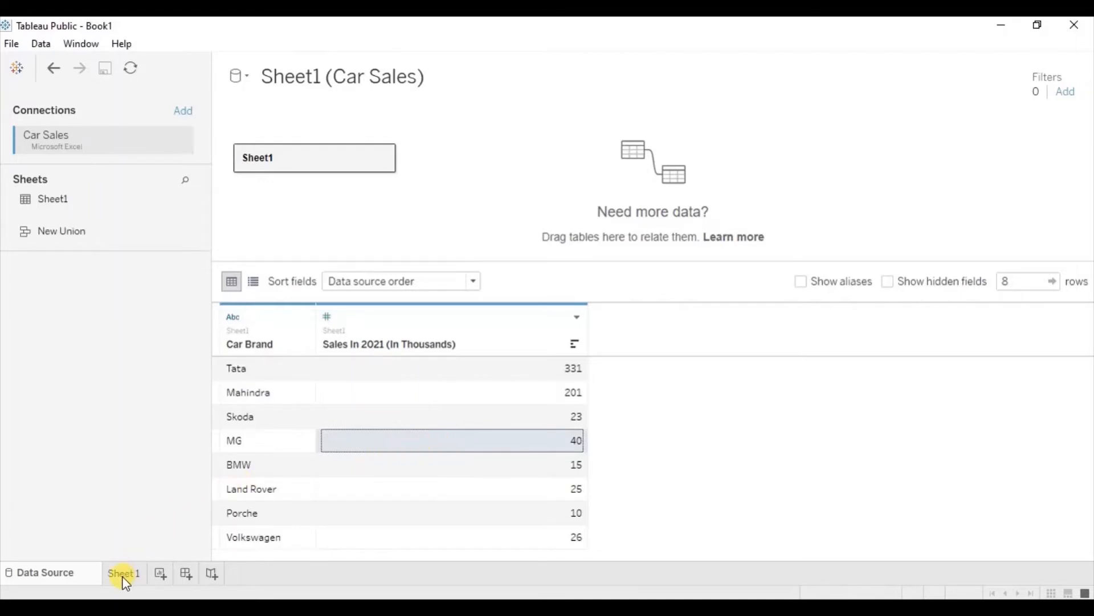
Step: List Car Brand on rows with Sales as text, Car Brand on Shape, fit set to Entire View
click(124, 572)
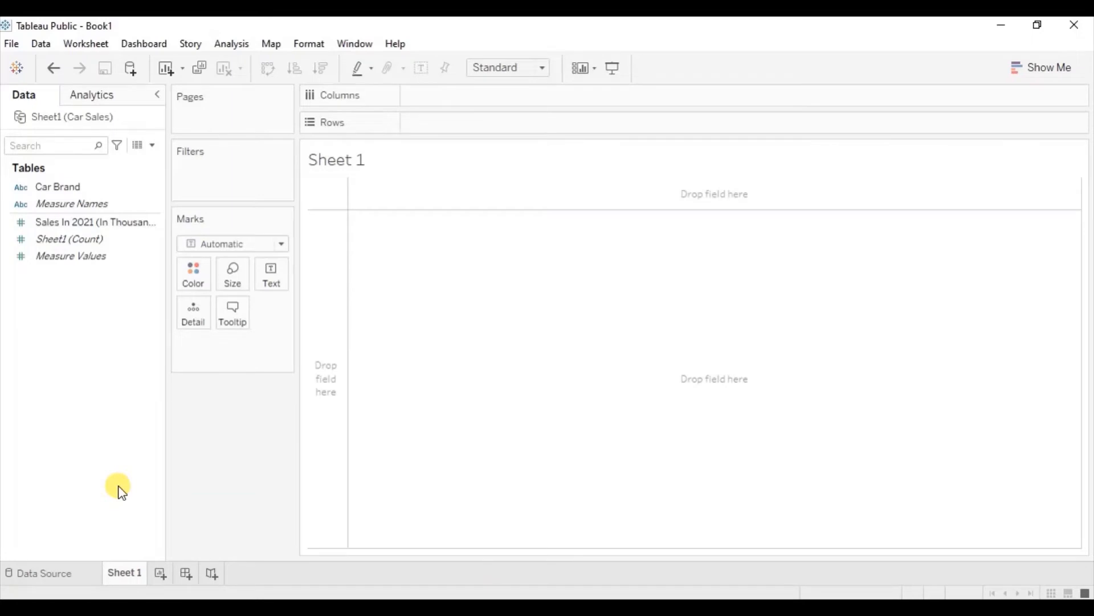
click(57, 187)
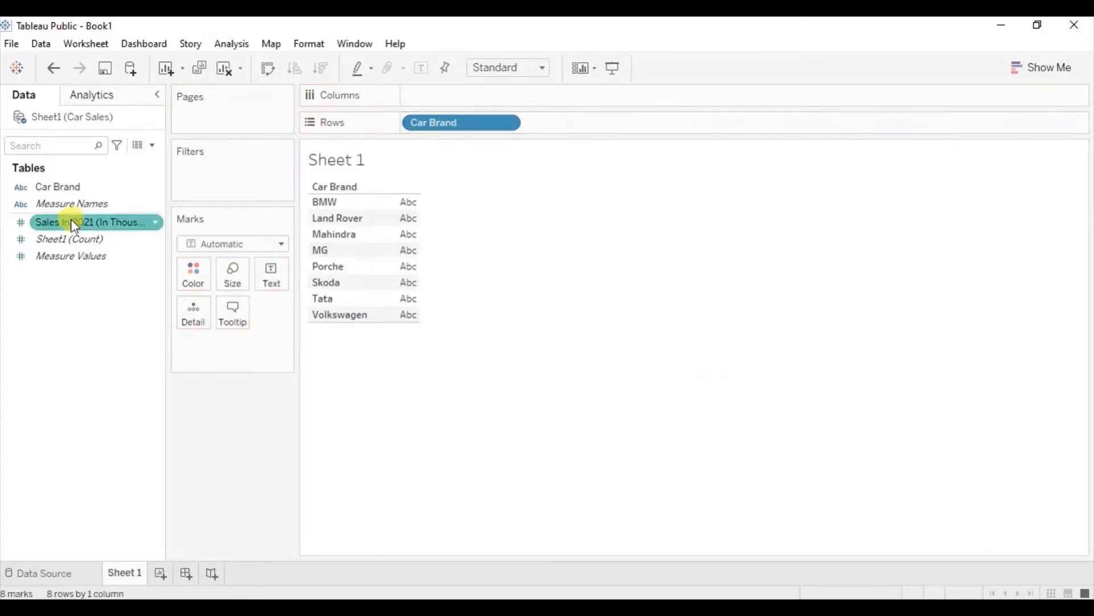
drag(91, 223, 272, 273)
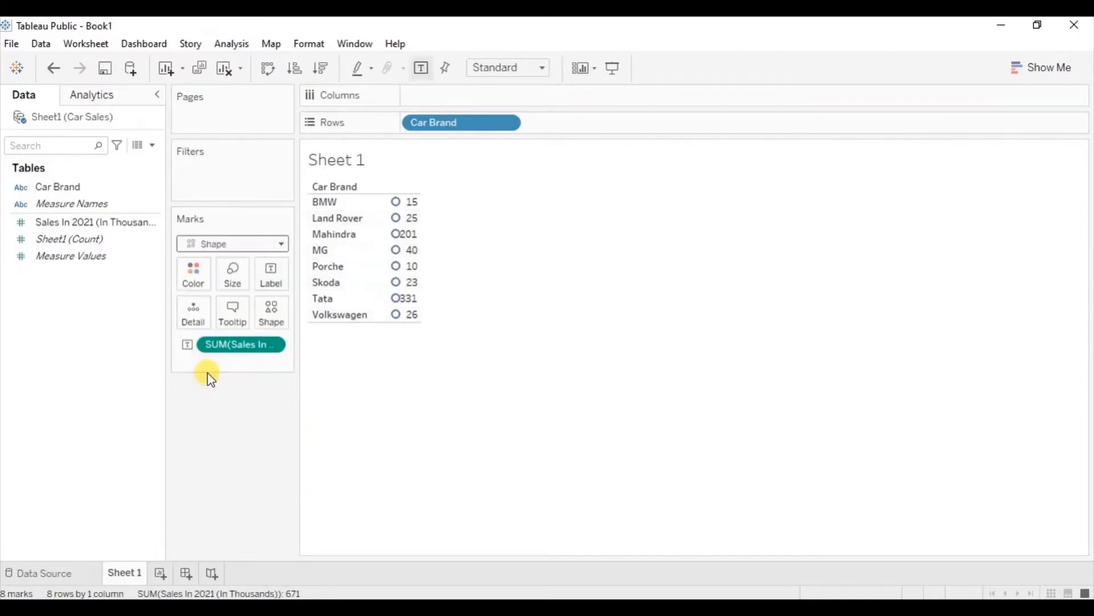
click(57, 187)
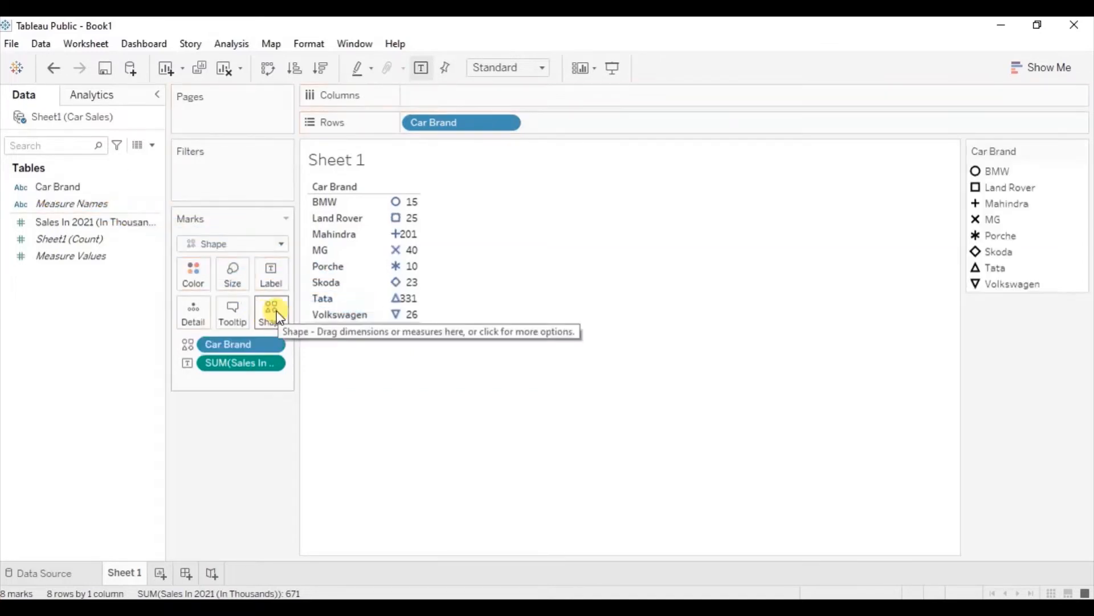
click(540, 67)
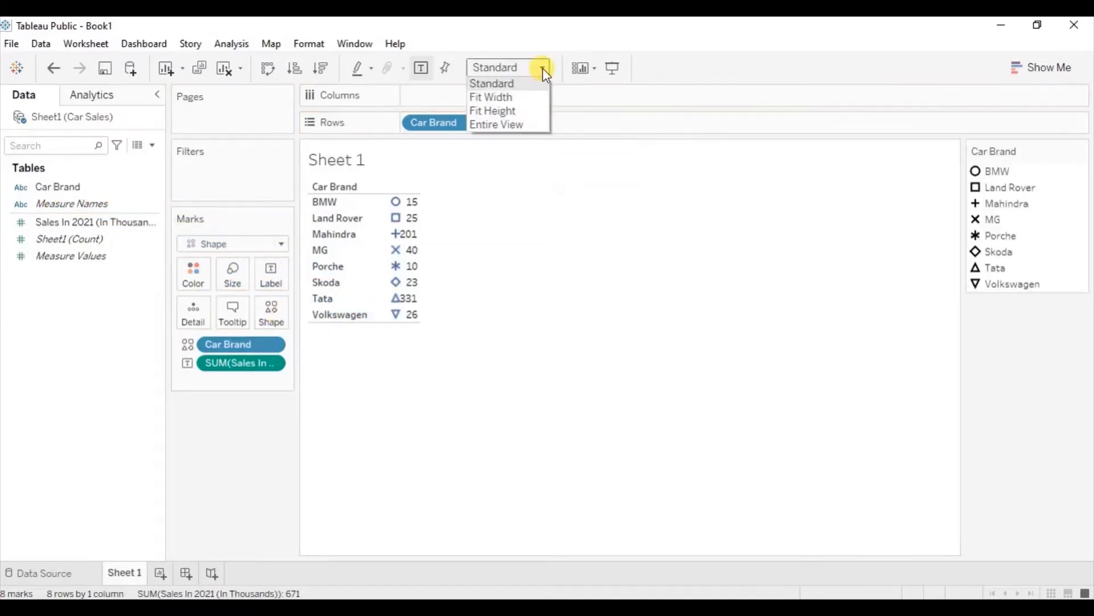
click(497, 124)
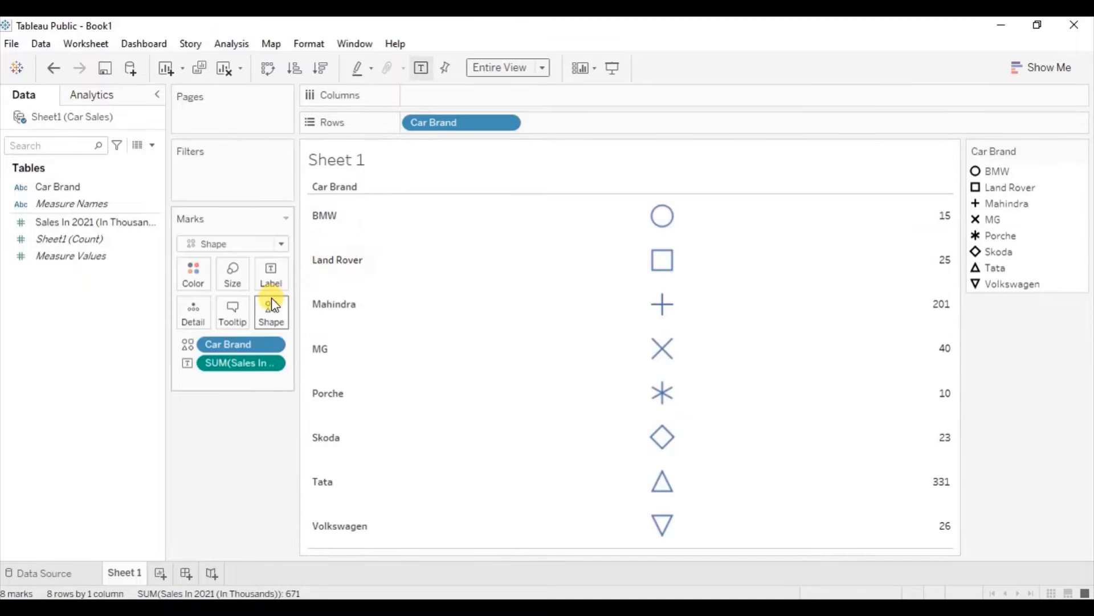
click(271, 311)
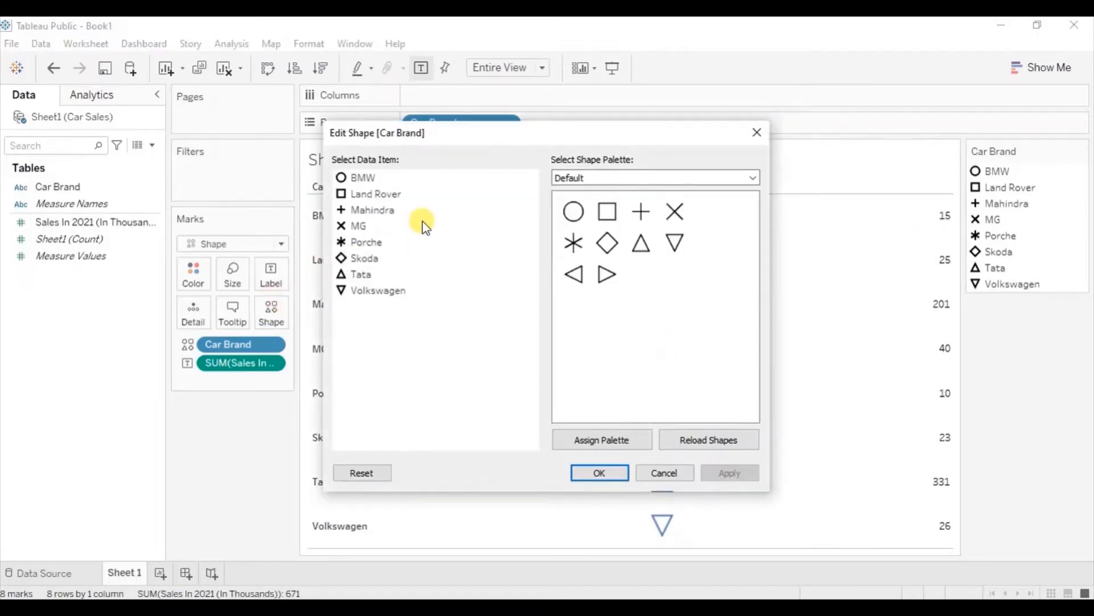
mouse_move(388, 200)
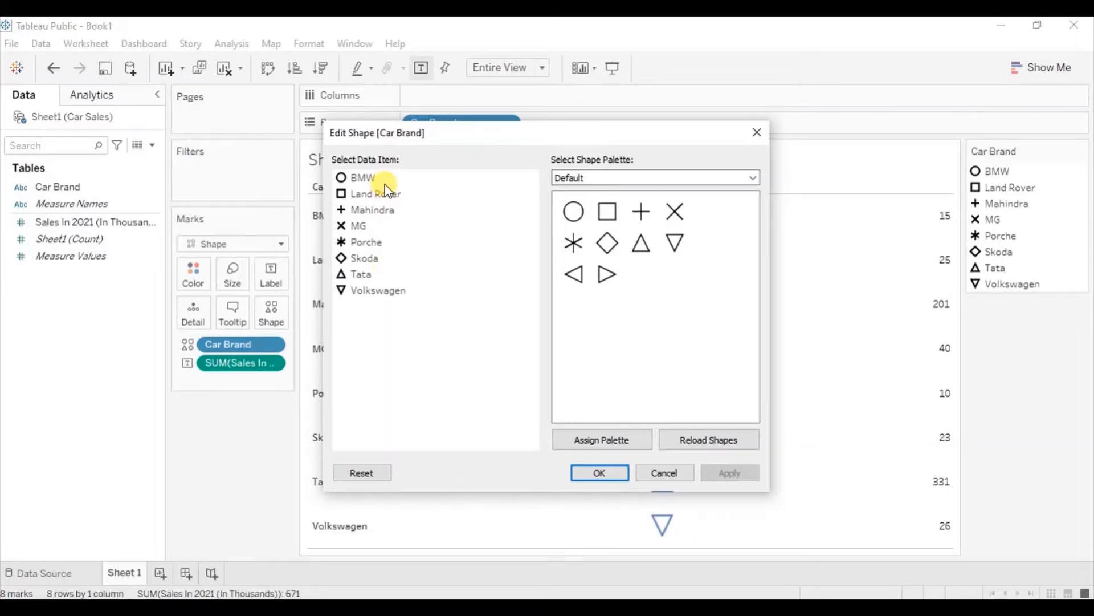
mouse_move(368, 226)
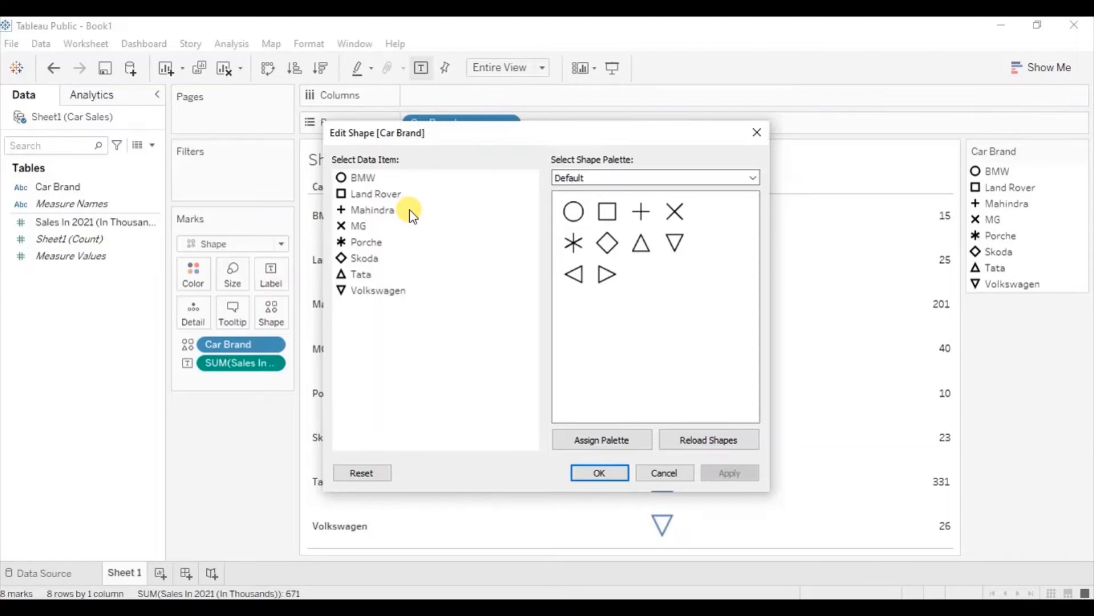
mouse_move(423, 235)
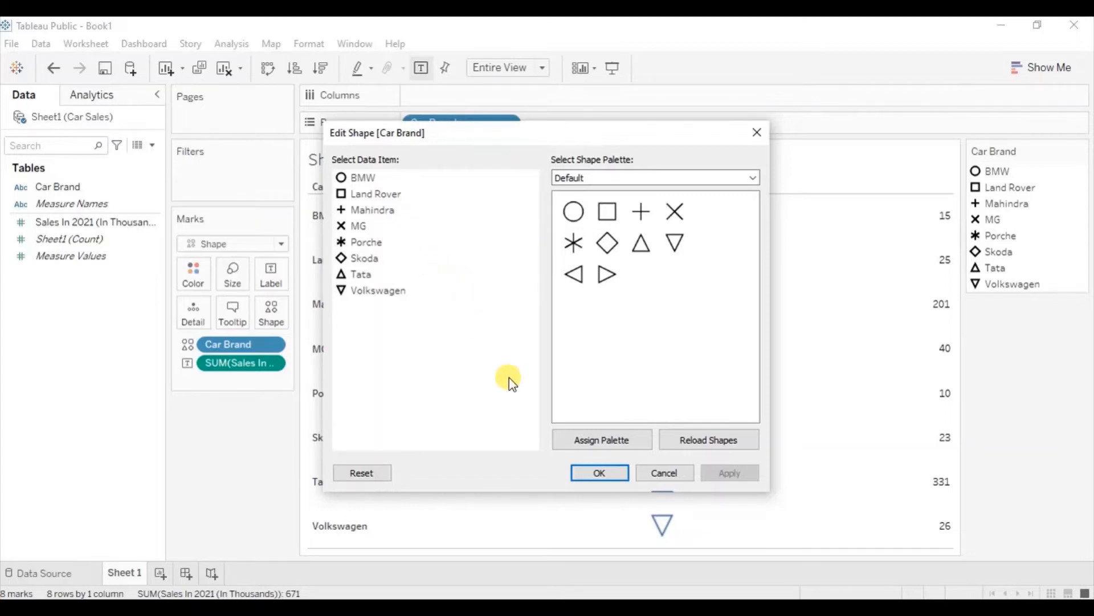
mouse_move(746, 149)
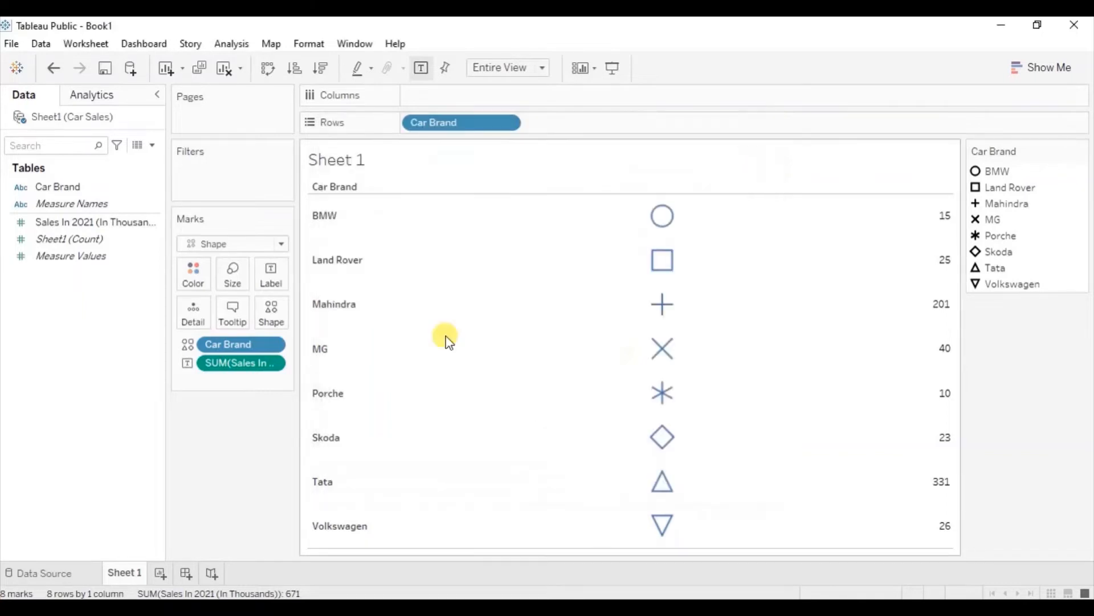
mouse_move(456, 545)
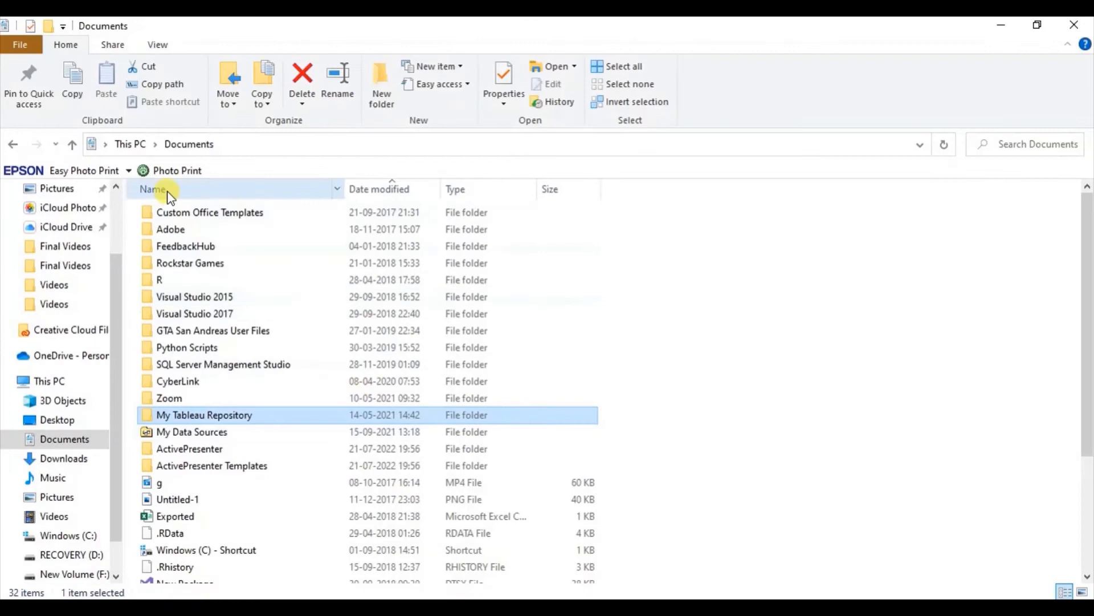
mouse_move(192, 153)
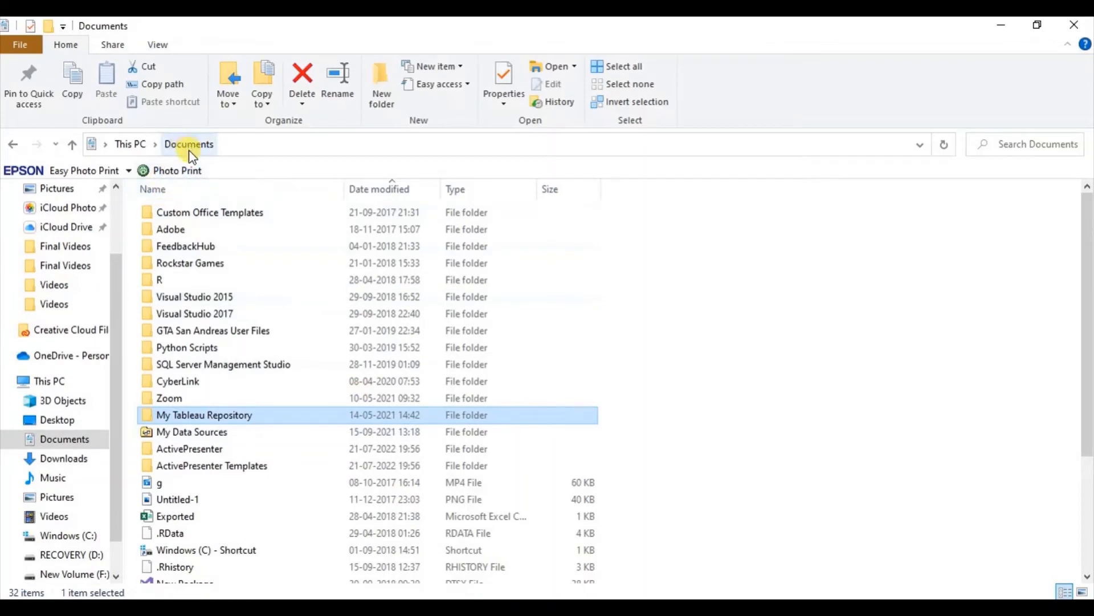
mouse_move(205, 385)
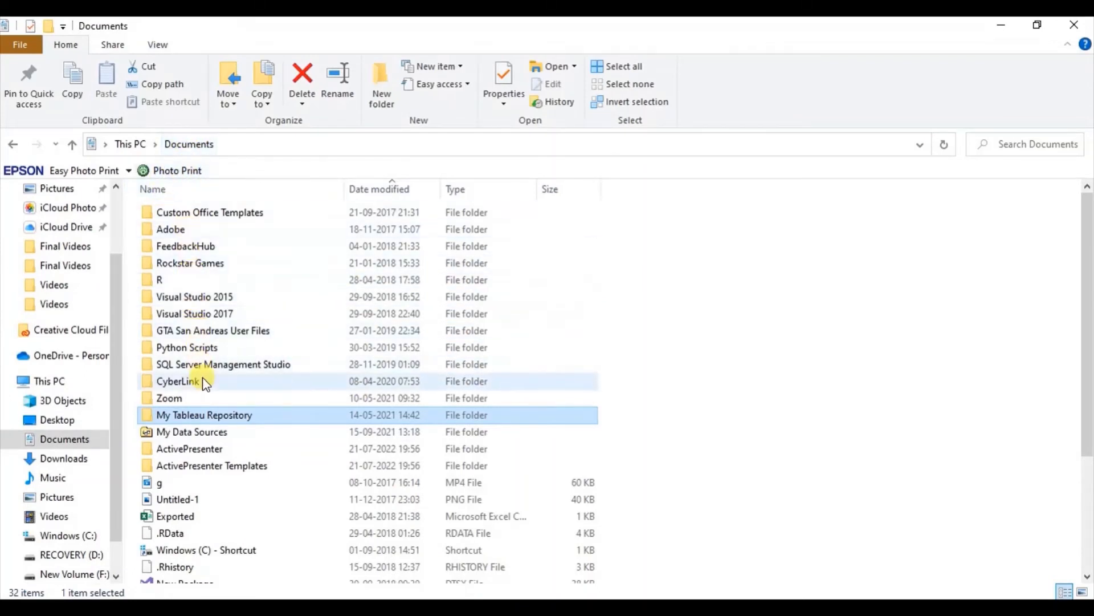
mouse_move(220, 409)
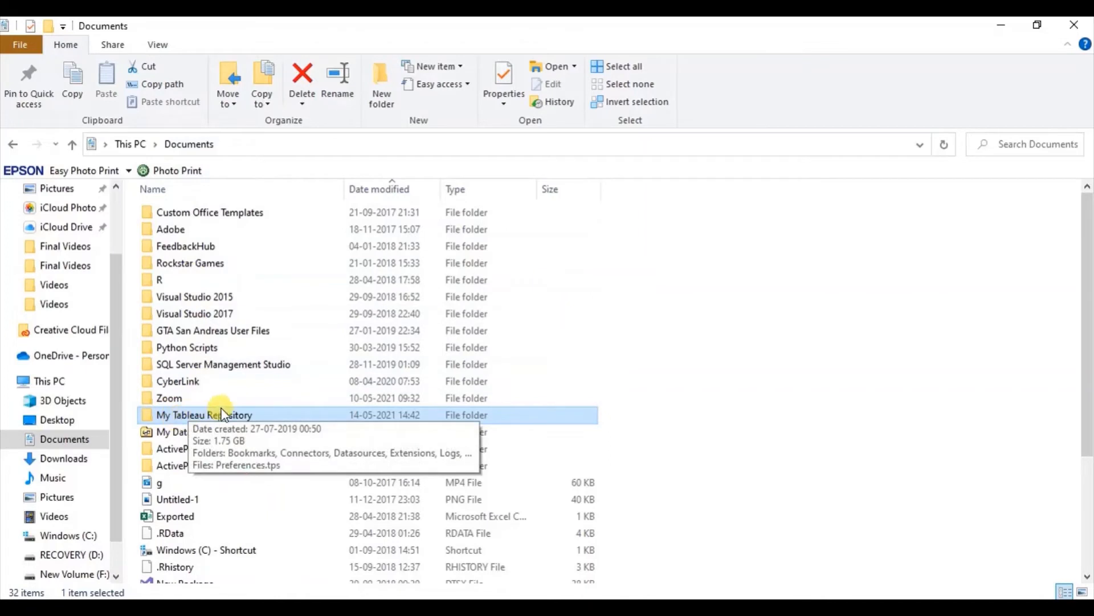
mouse_move(291, 419)
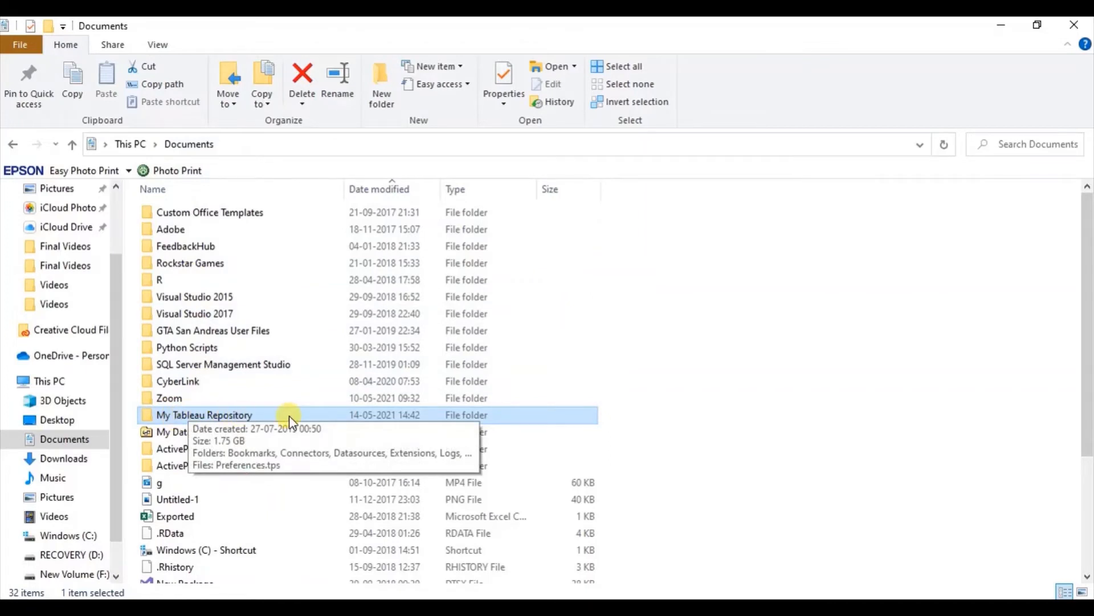
Step: Browse into My Tableau Repository's Shapes folder, peek at Arrows, and return to Shapes
double_click(205, 415)
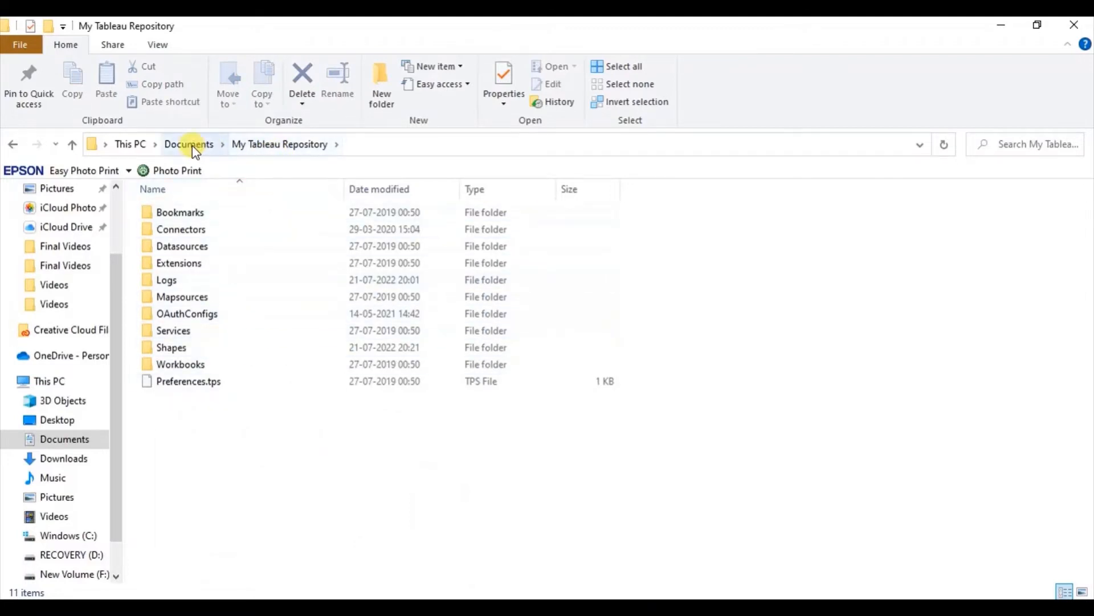
mouse_move(260, 317)
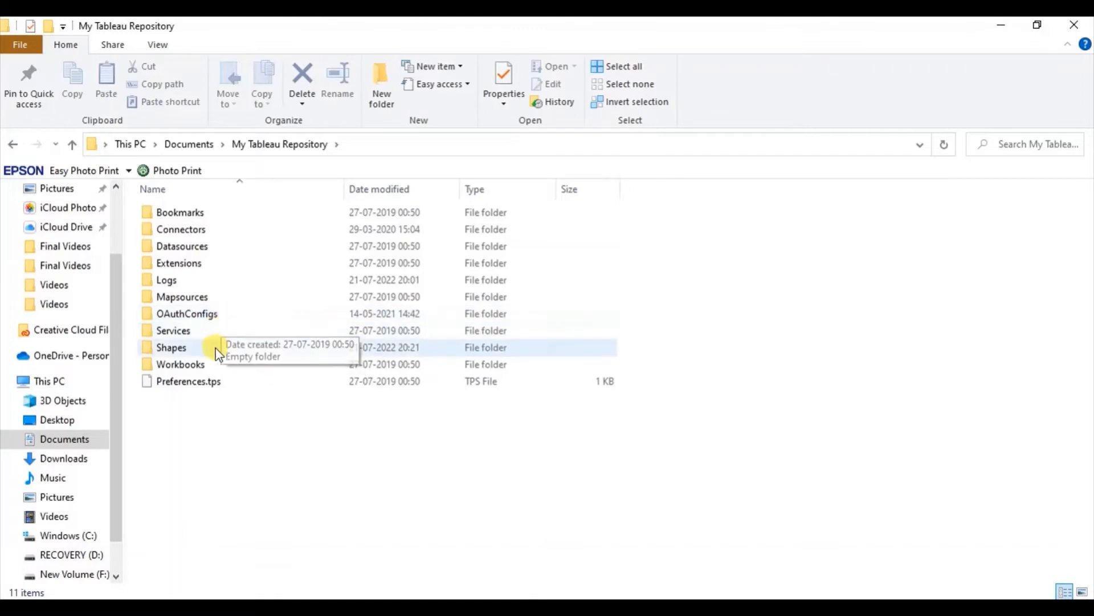
double_click(171, 347)
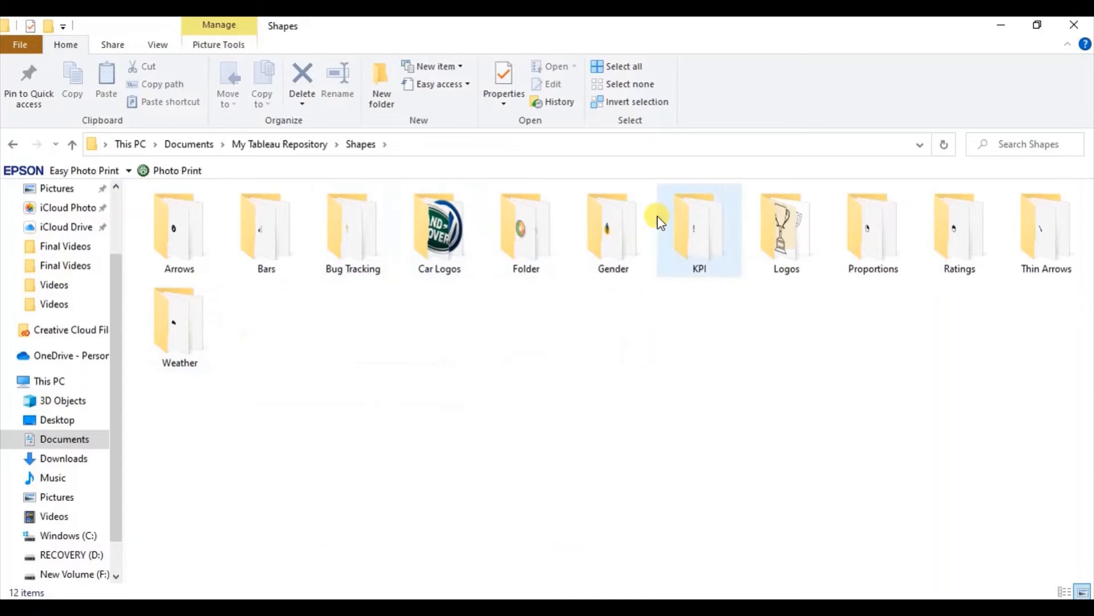
click(629, 365)
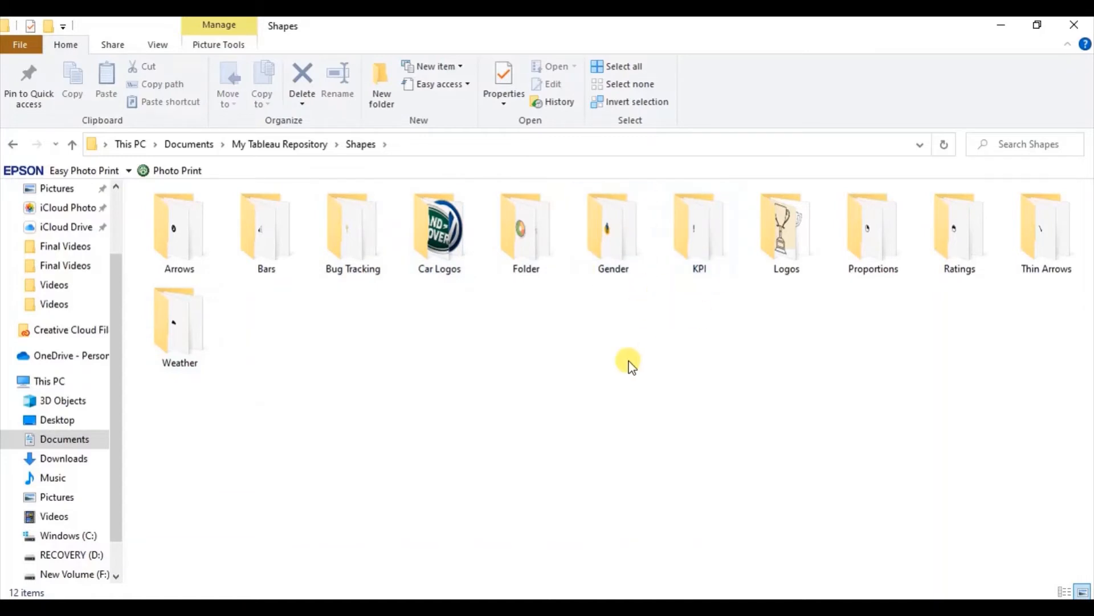
double_click(178, 226)
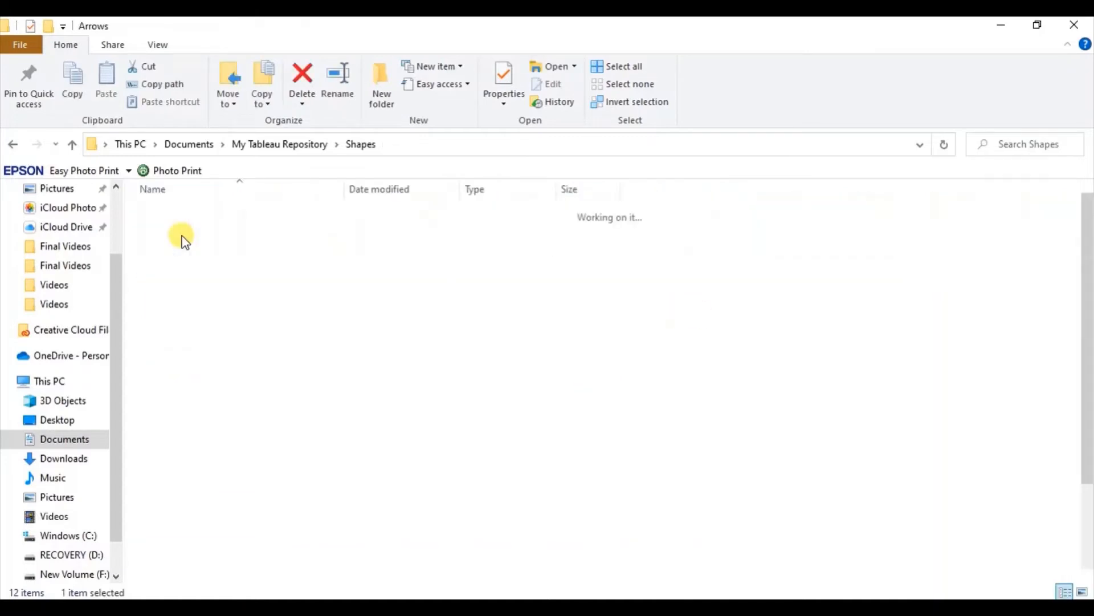
click(360, 144)
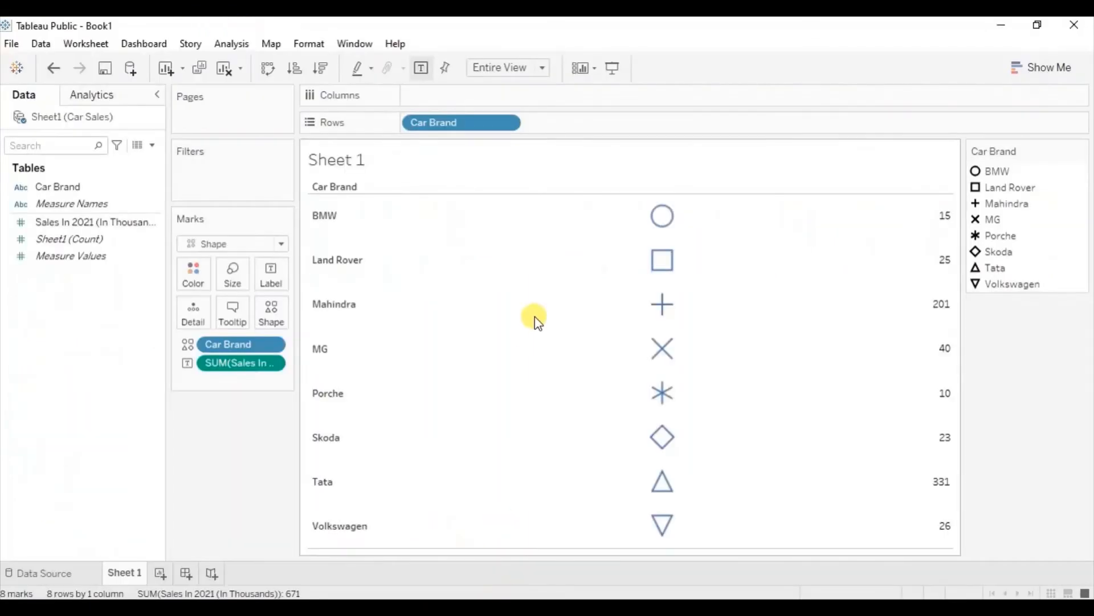
Step: Bring up the Edit Shape dialog for Car Brand on the default palette
click(272, 310)
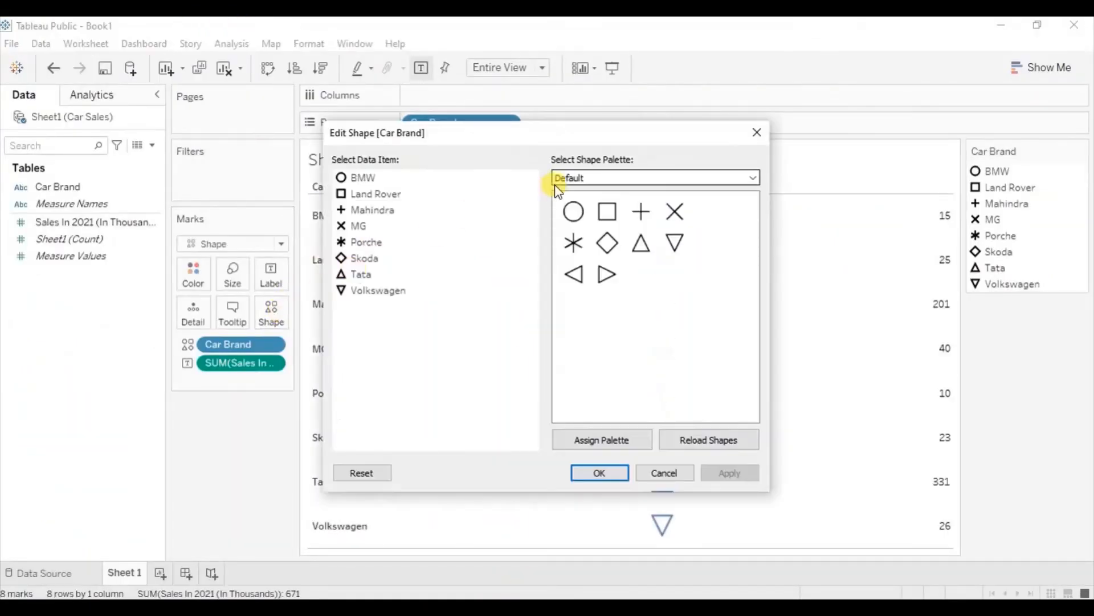
click(752, 176)
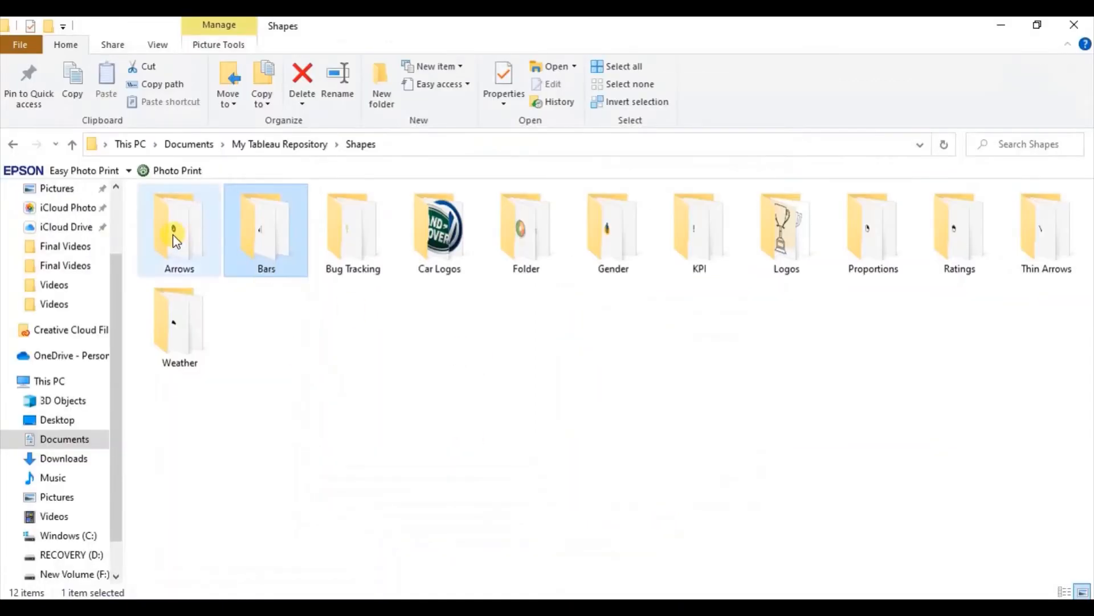
Step: Look into Arrows, then land in the Car Logos folder of brand logo PNGs
double_click(176, 230)
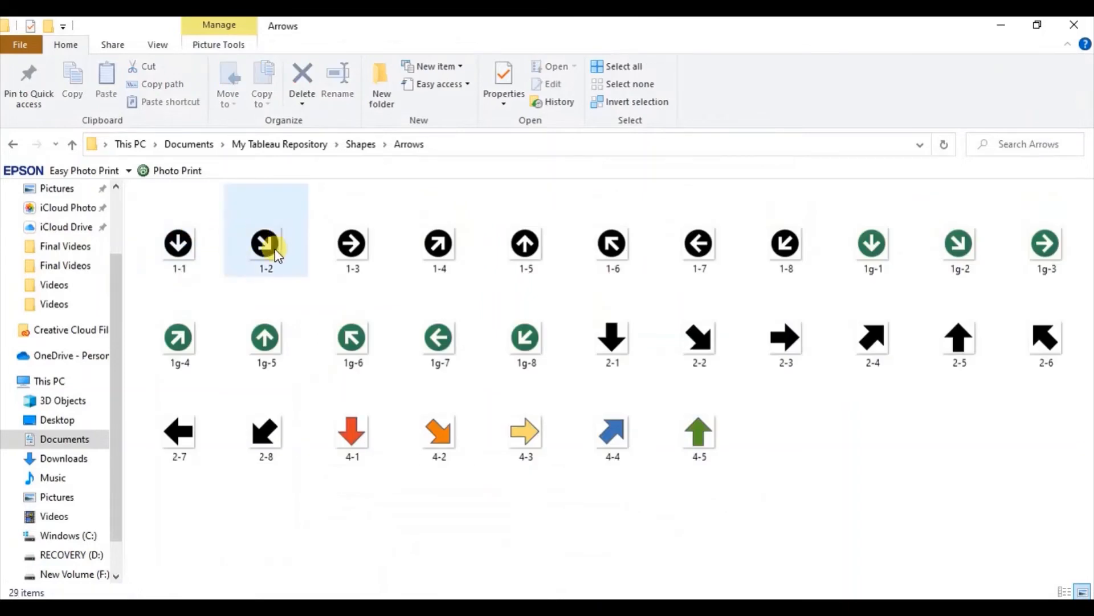
mouse_move(595, 249)
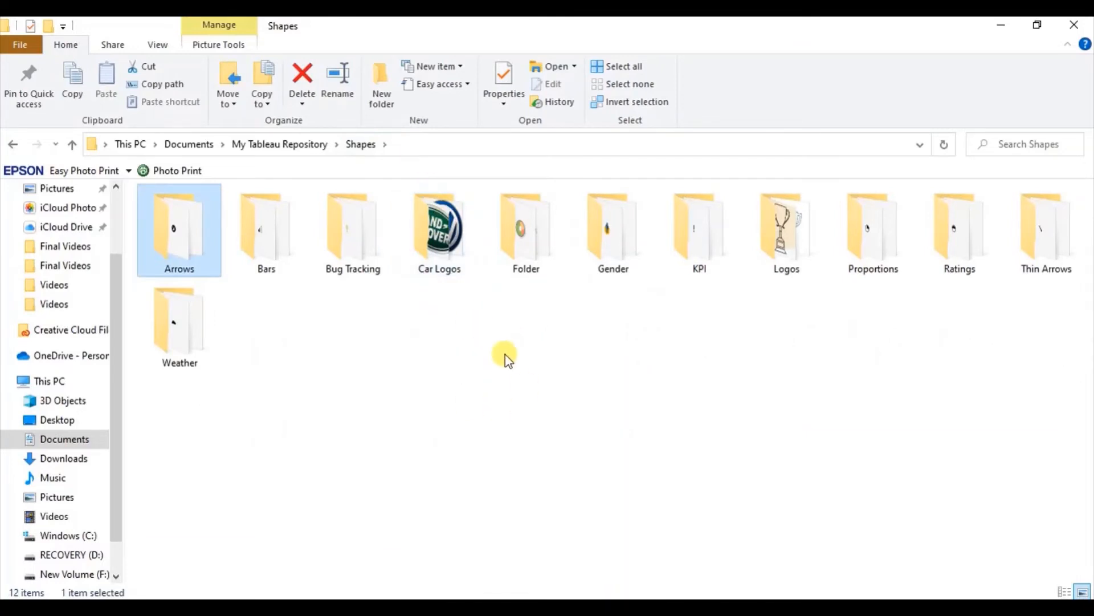
mouse_move(493, 379)
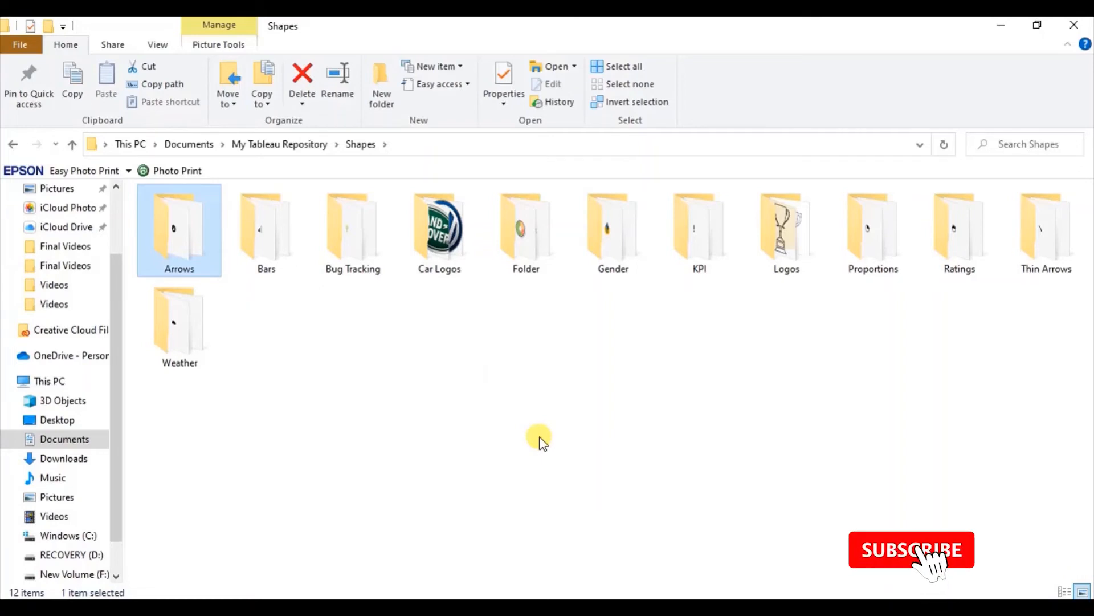
click(912, 548)
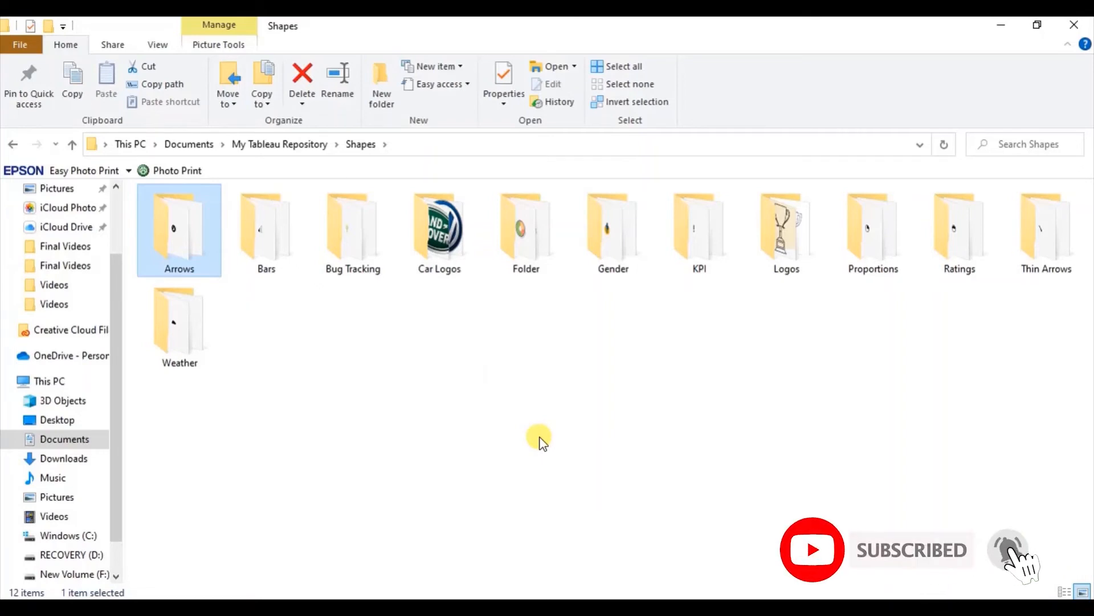
mouse_move(447, 251)
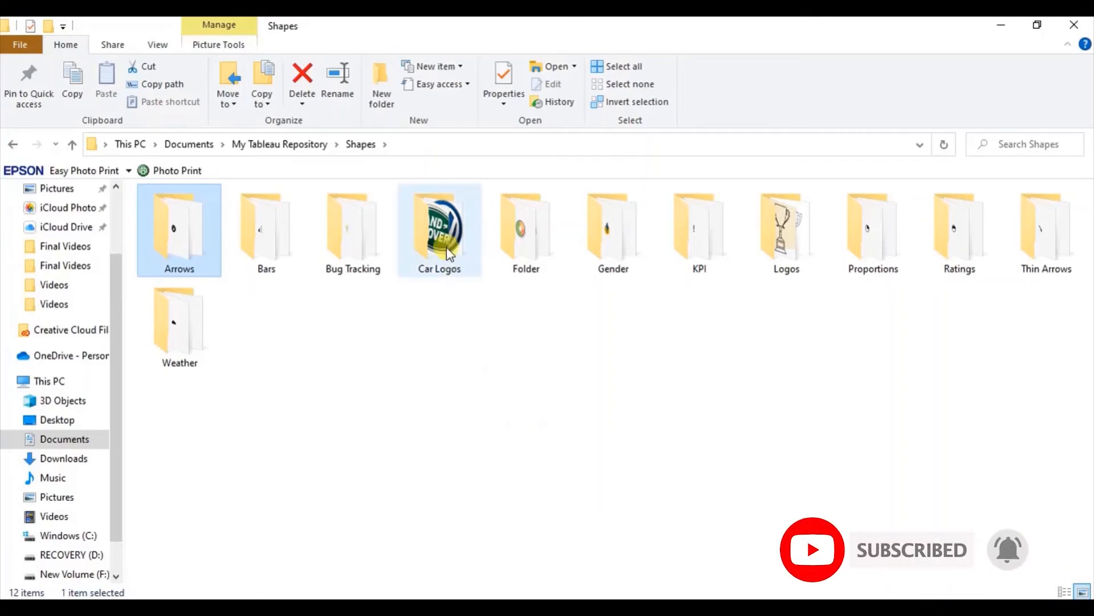
double_click(439, 224)
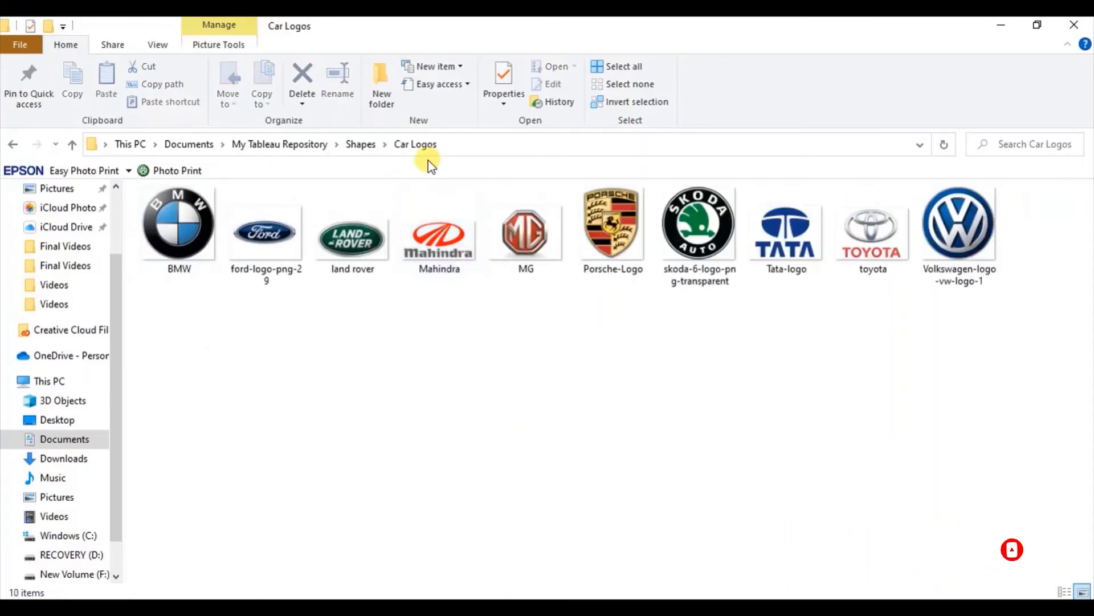
mouse_move(200, 251)
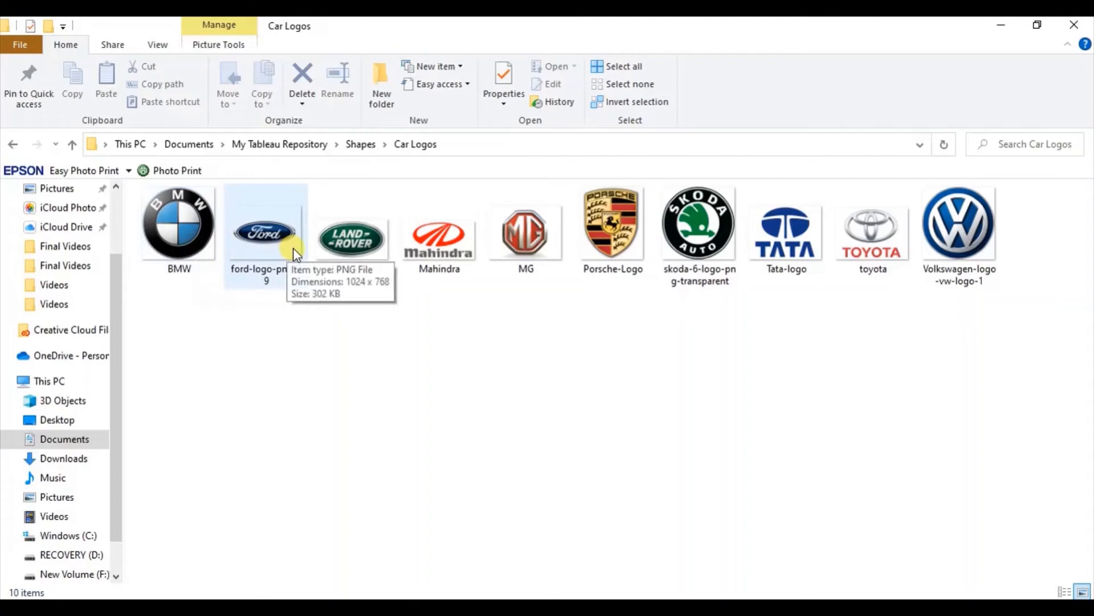
mouse_move(349, 242)
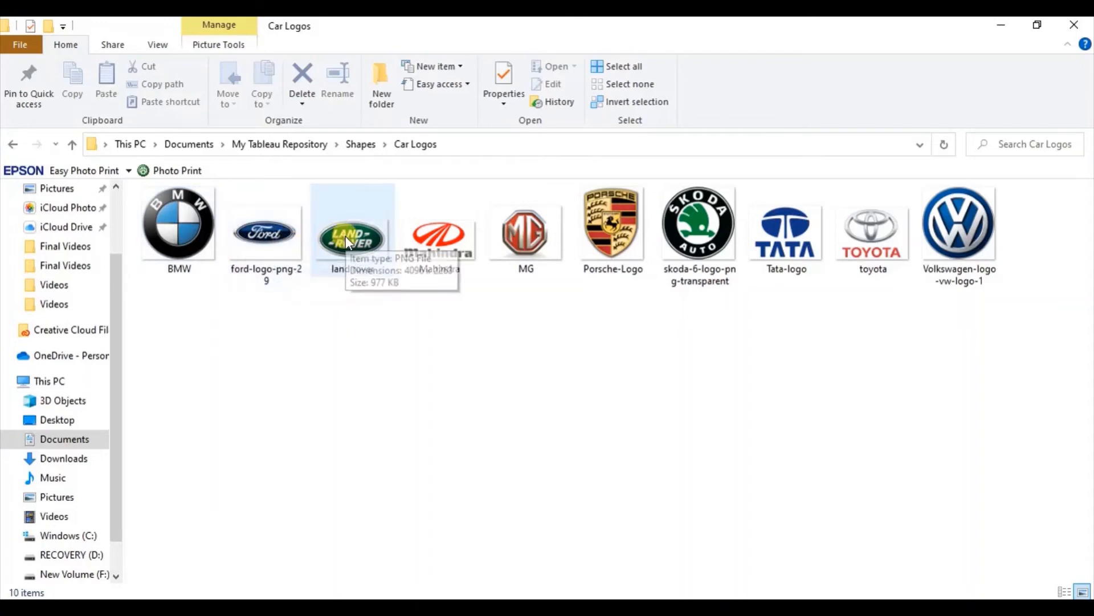
click(525, 230)
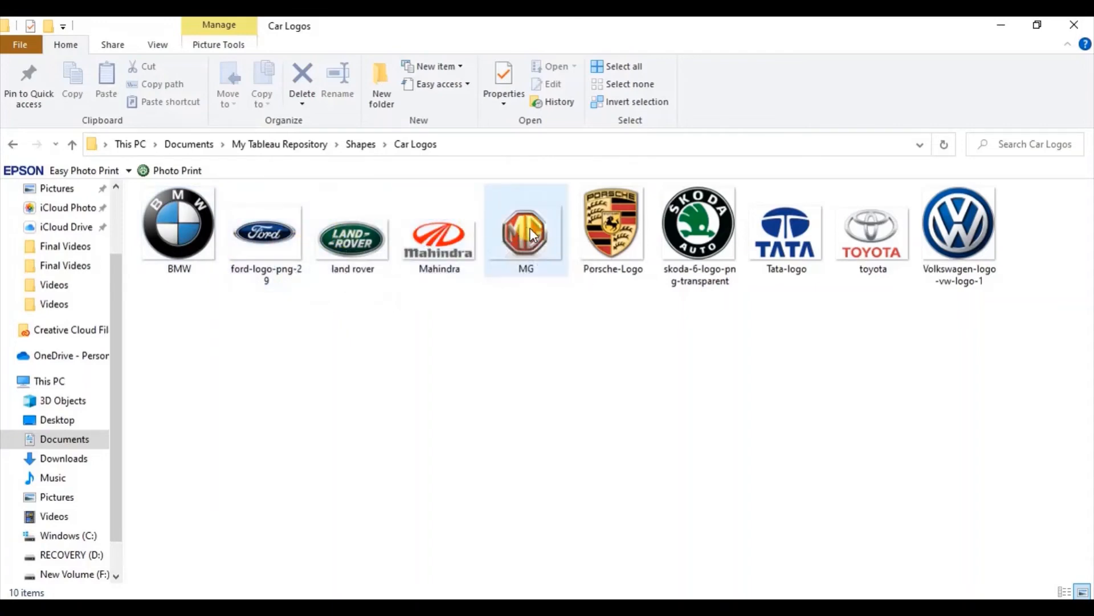
mouse_move(514, 253)
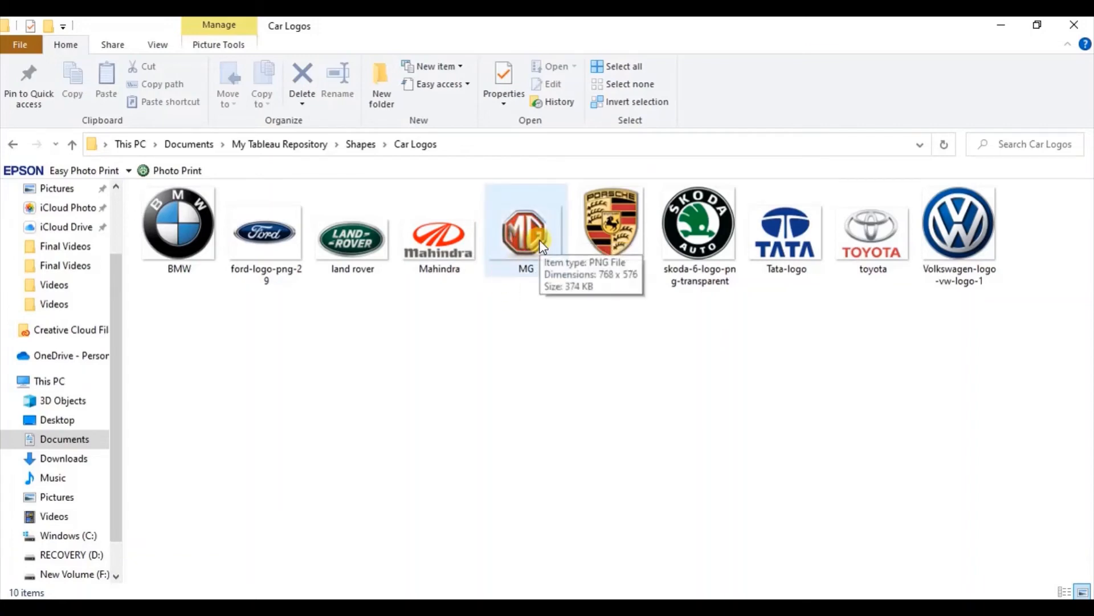
mouse_move(341, 159)
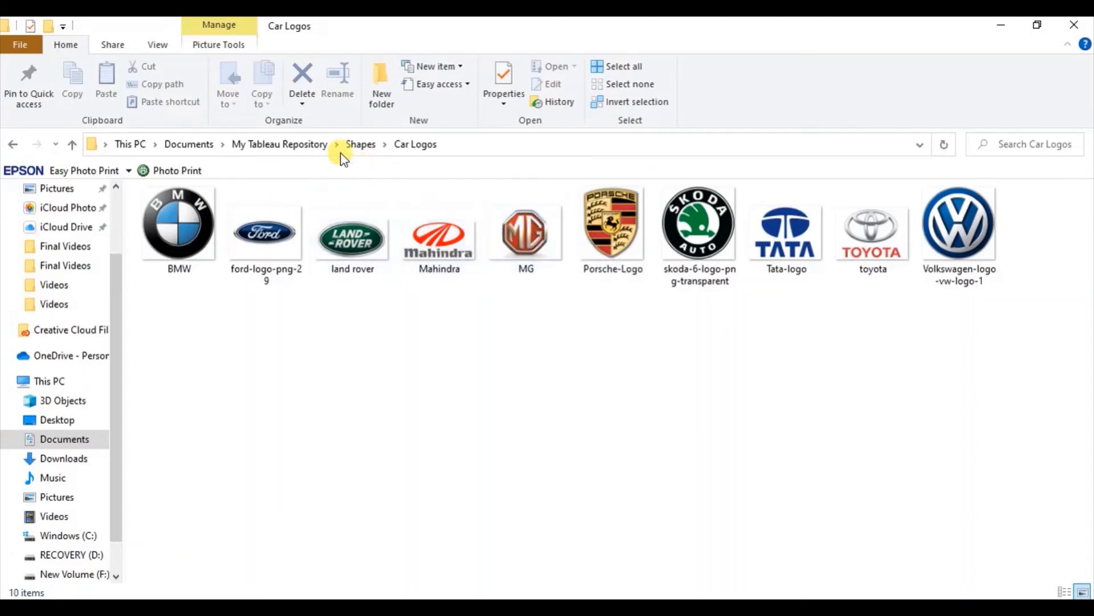
click(360, 145)
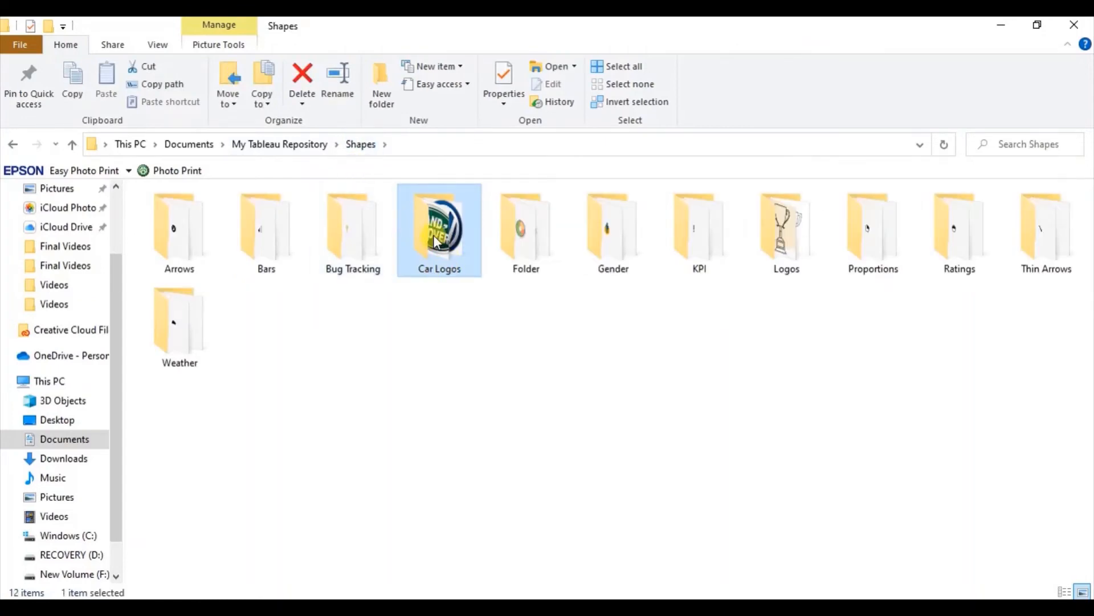
double_click(439, 228)
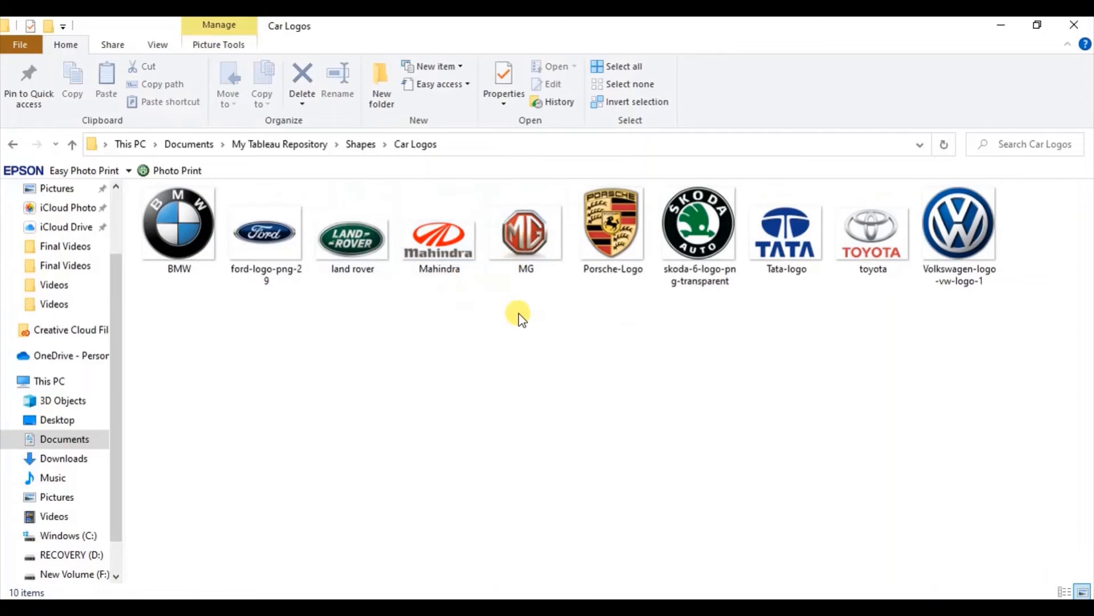
mouse_move(536, 317)
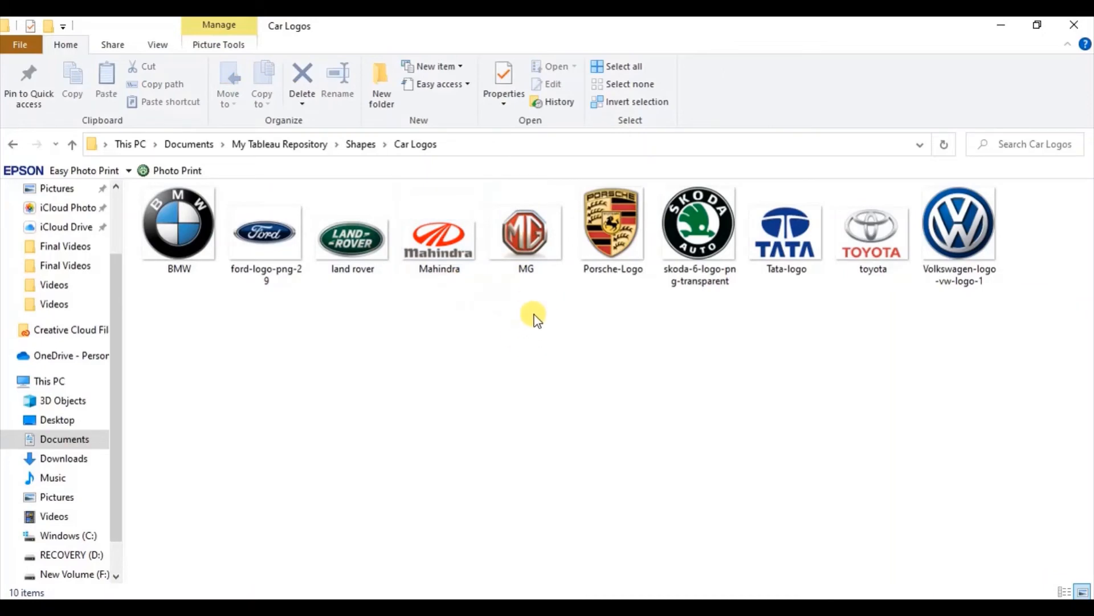
mouse_move(479, 352)
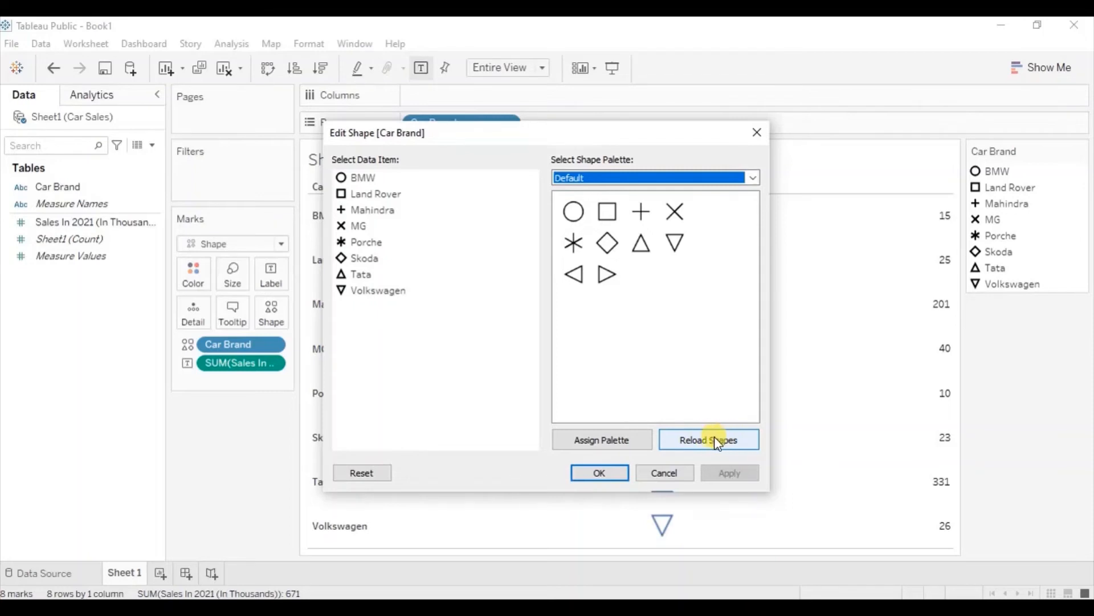
mouse_move(725, 194)
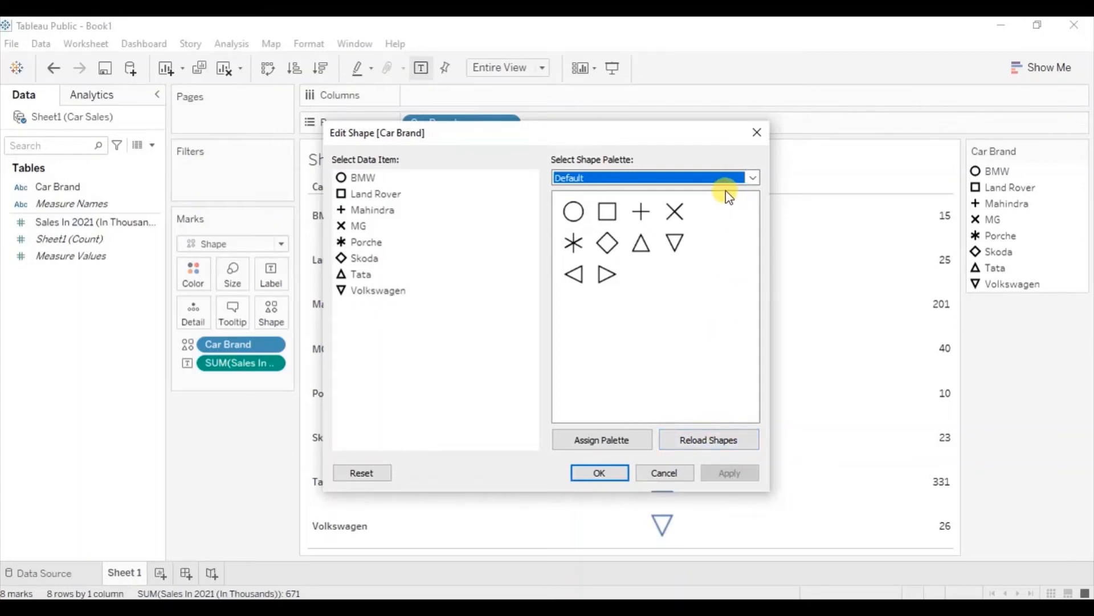
mouse_move(713, 443)
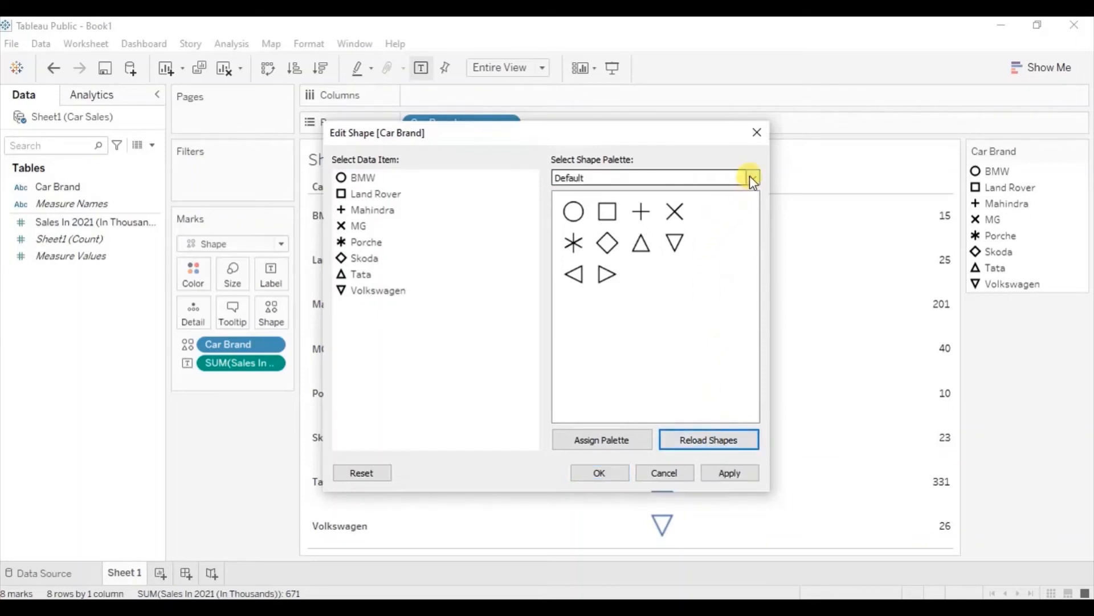
Step: Reload shapes so Car Logos shows in the Select Shape Palette list
click(752, 177)
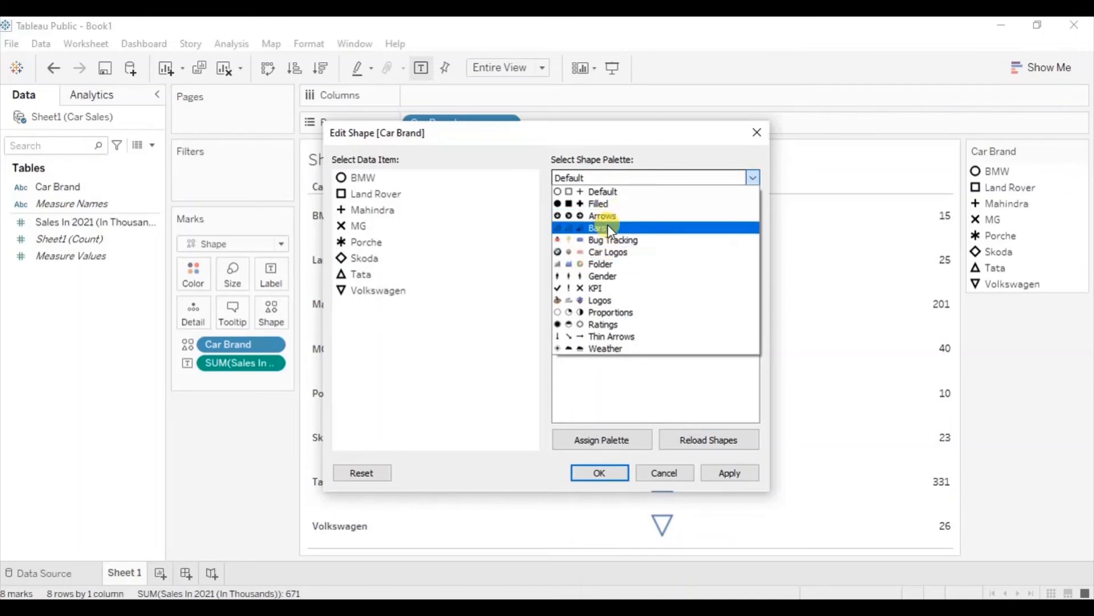
click(600, 300)
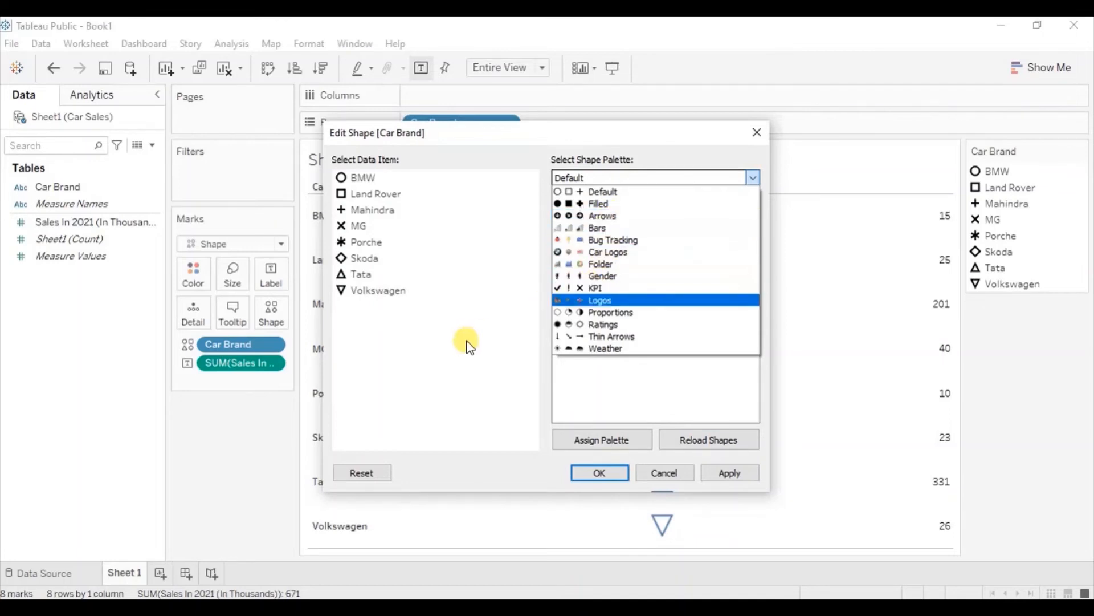
click(602, 191)
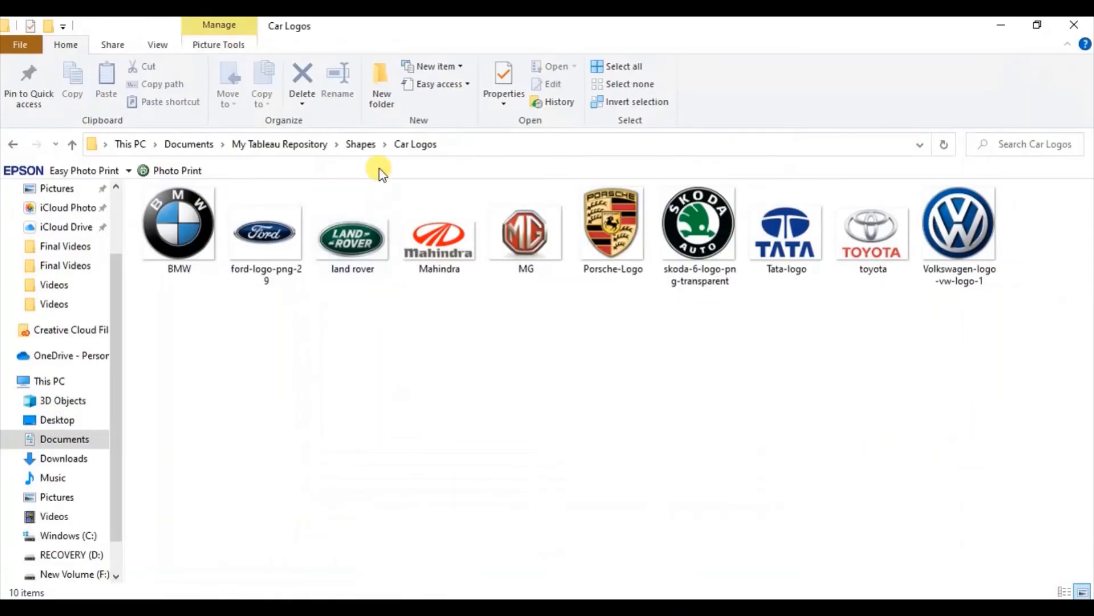
Step: Create a new folder named Test inside the Shapes repository
click(360, 145)
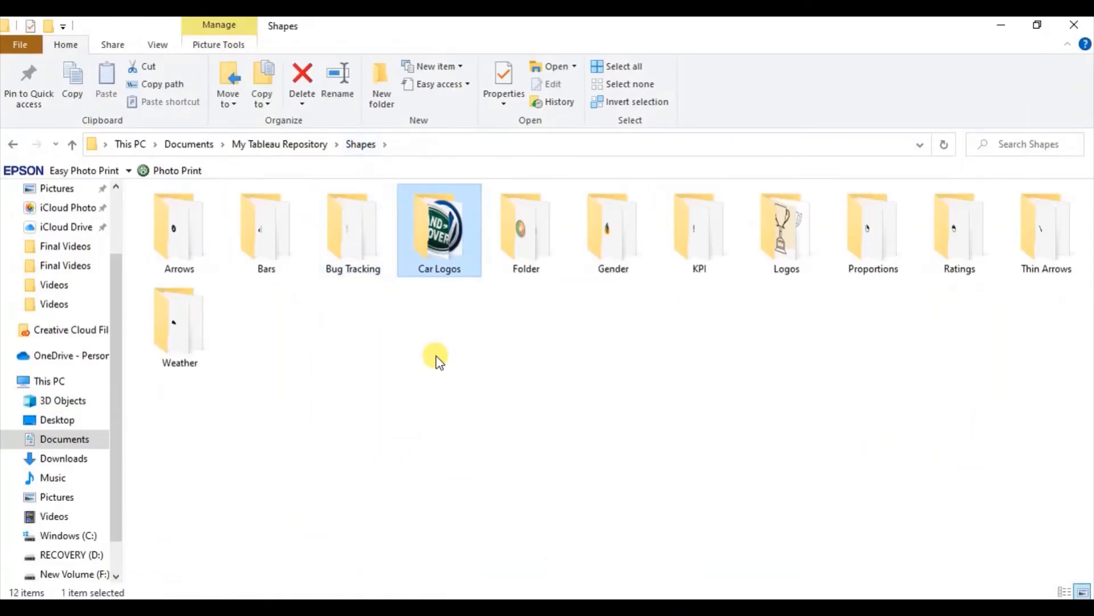
right_click(435, 360)
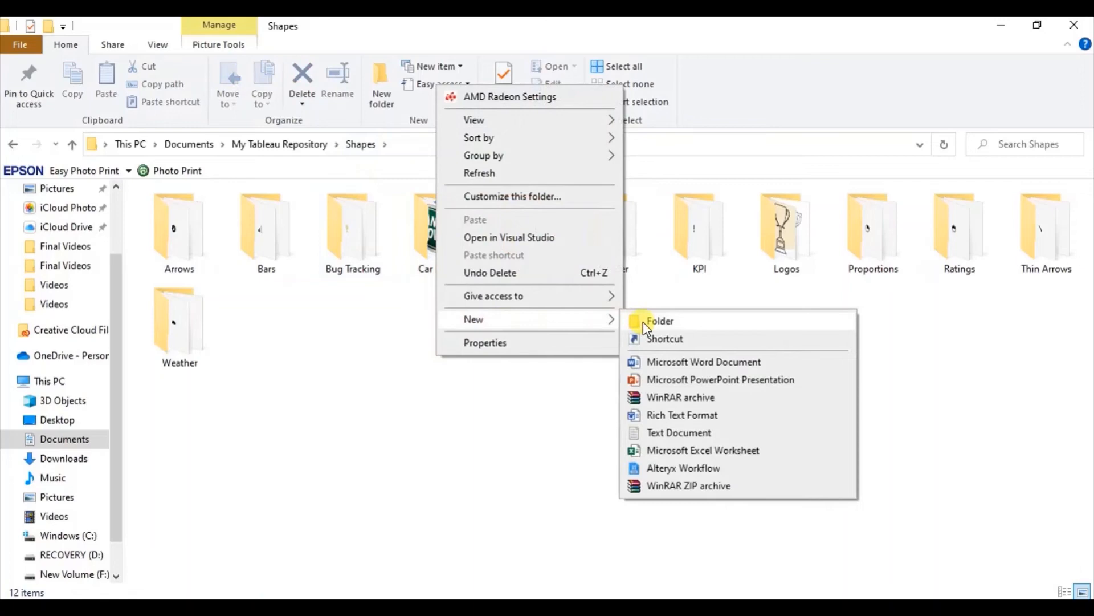
click(659, 320)
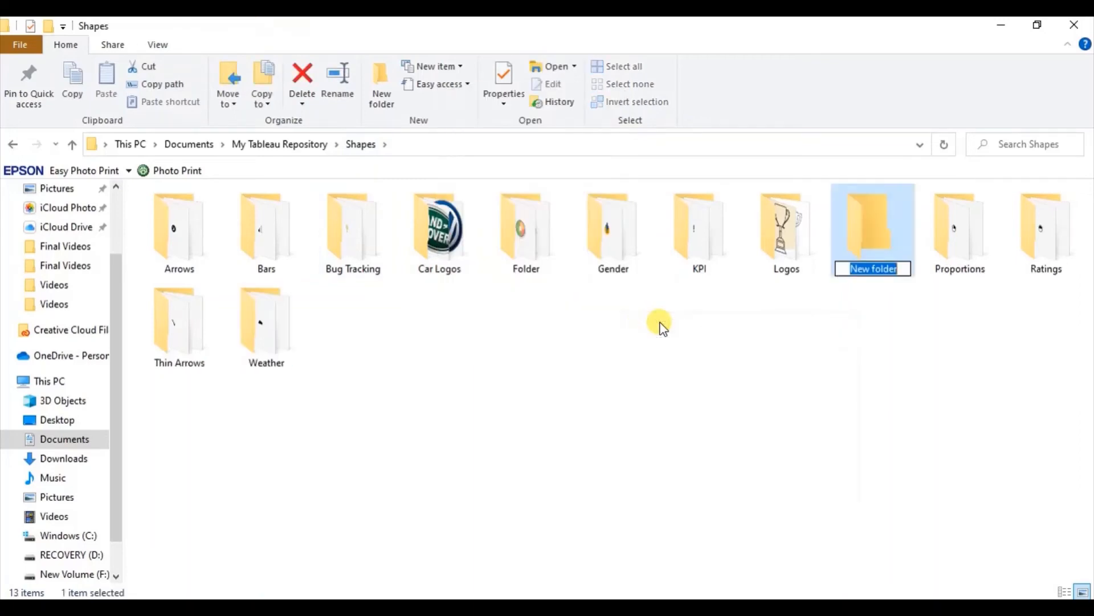
text(Test)
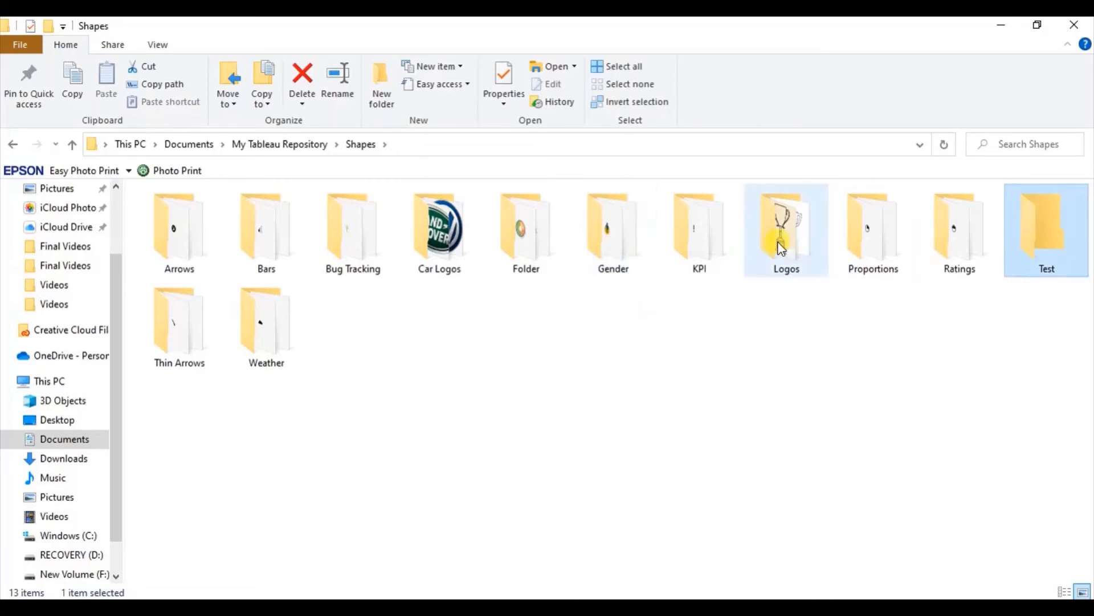
Step: Pick the solid black circle image from Ratings and open the Test folder
double_click(959, 224)
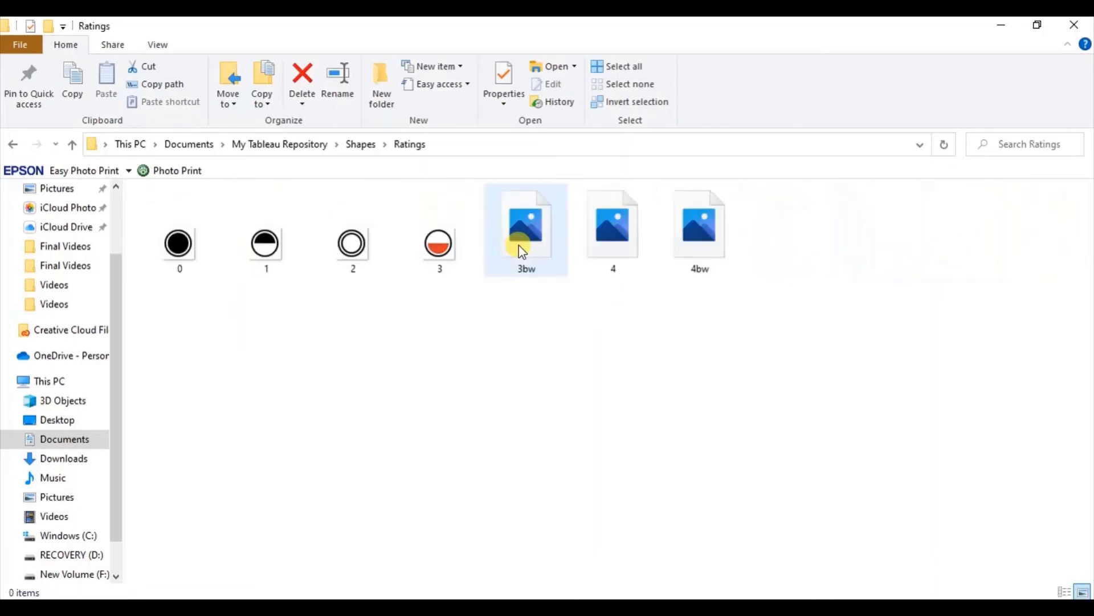
click(177, 243)
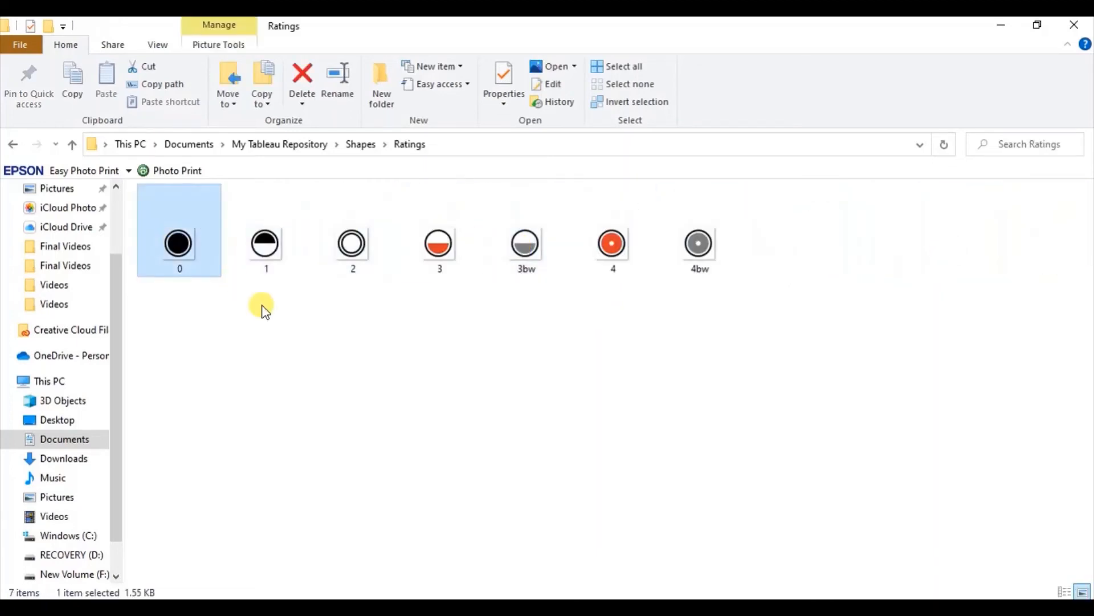
click(360, 145)
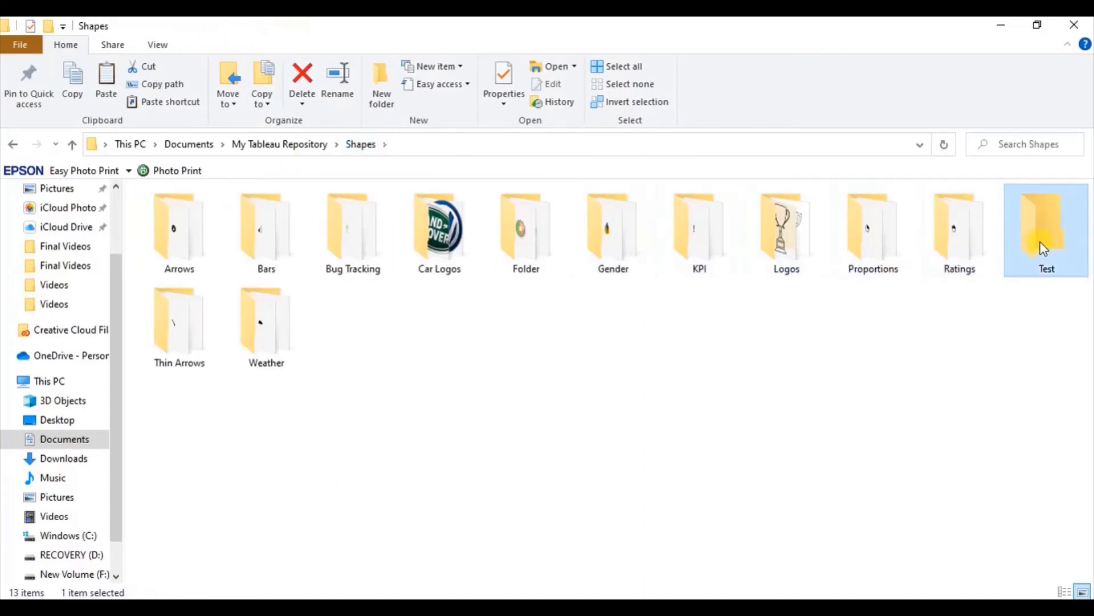
double_click(1042, 226)
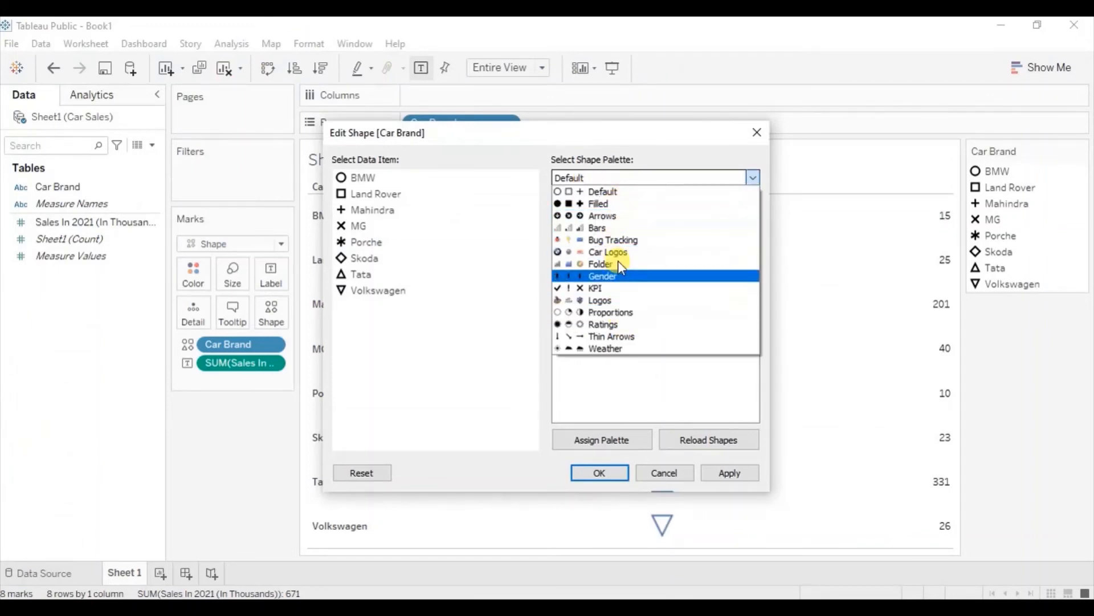
Step: Select the Test palette with its single black circle in the shape editor
click(603, 324)
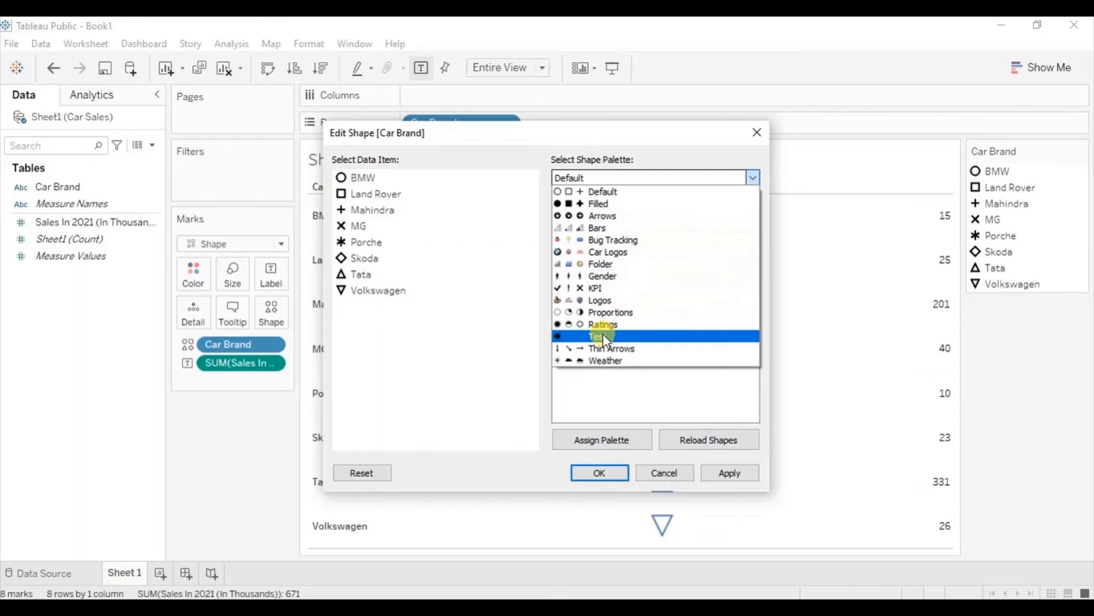
click(602, 335)
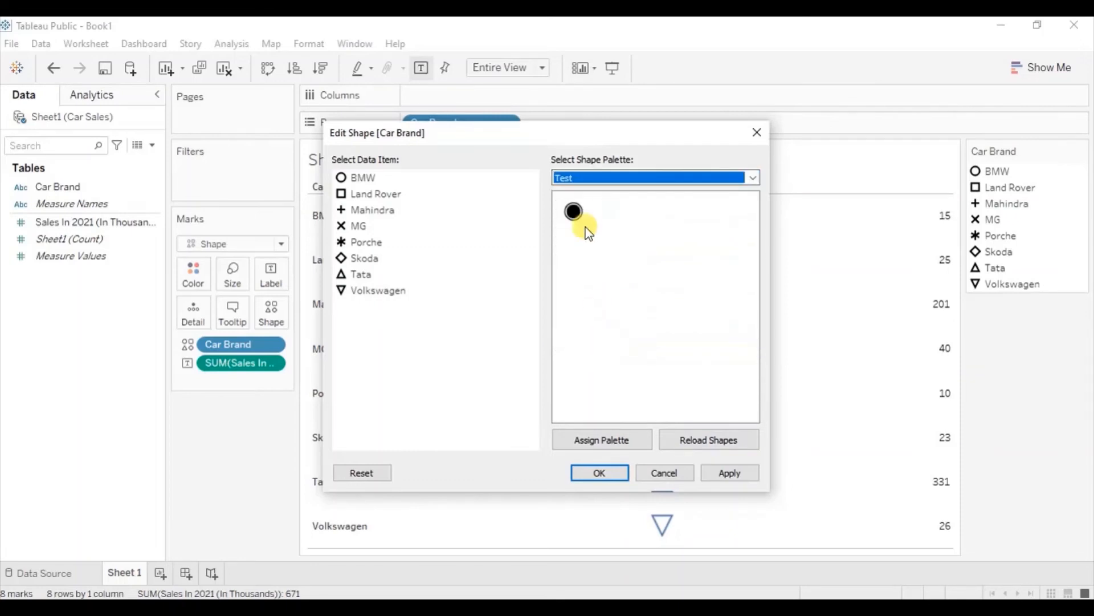
mouse_move(405, 240)
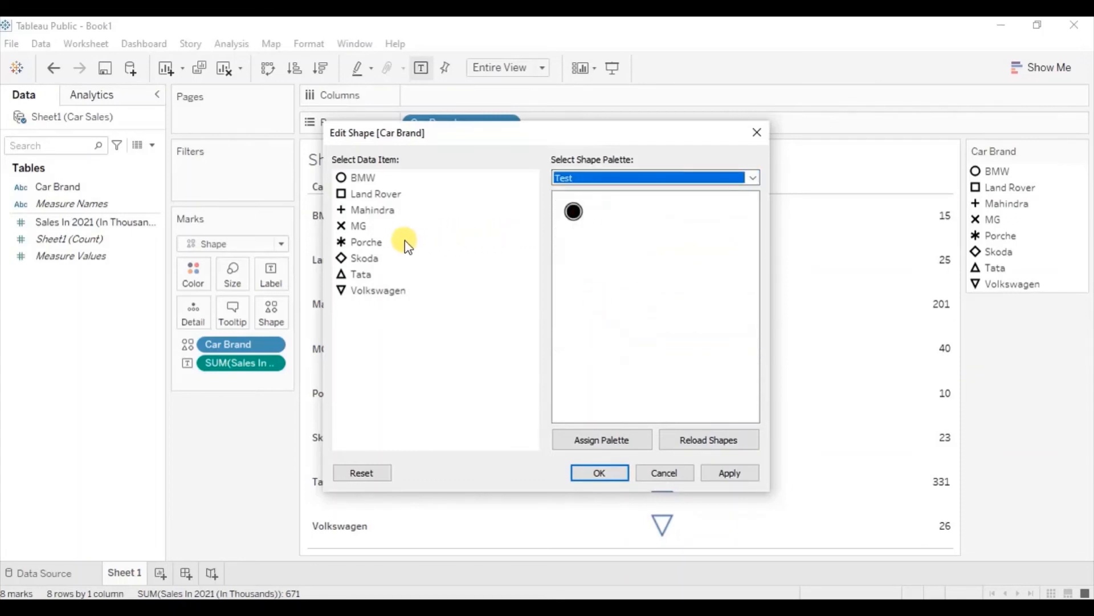
mouse_move(381, 244)
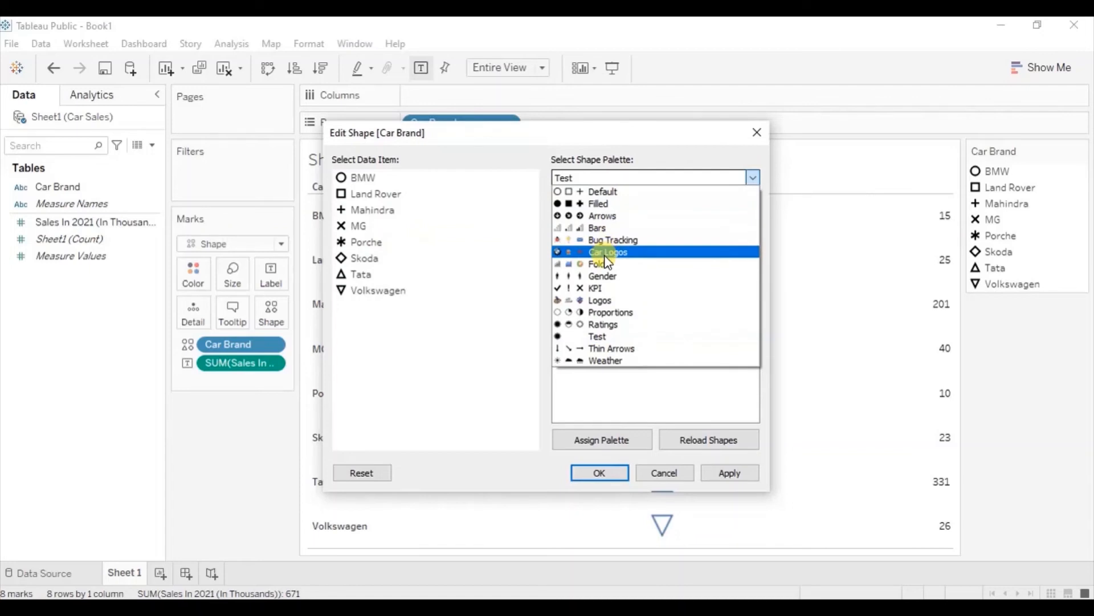
Step: Assign Land Rover, Mahindra, Porche, Tata and Volkswagen their Car Logos images and confirm
click(608, 250)
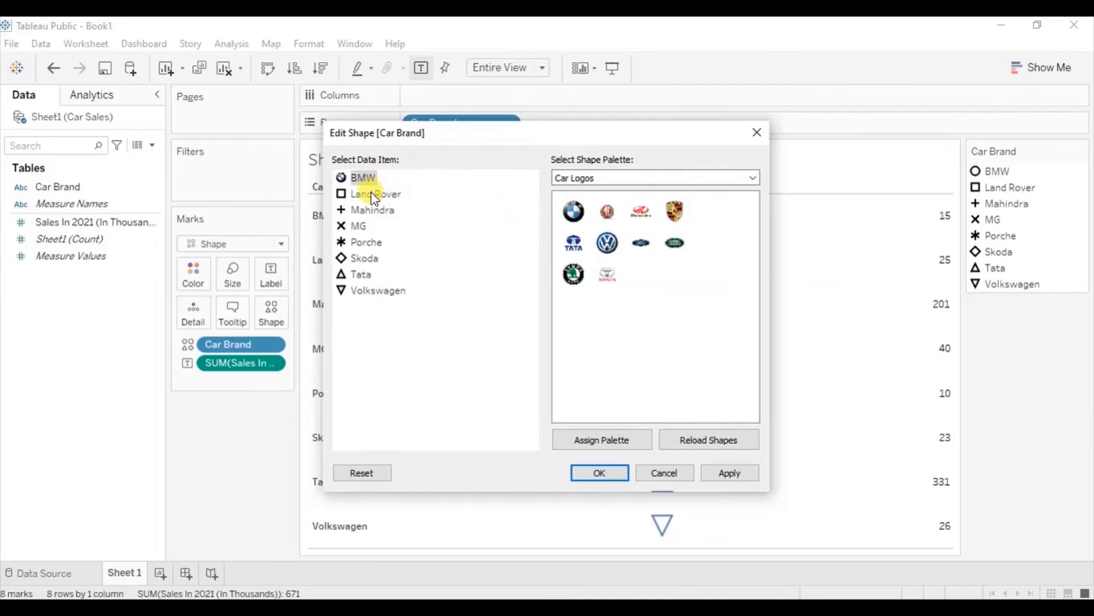
click(375, 194)
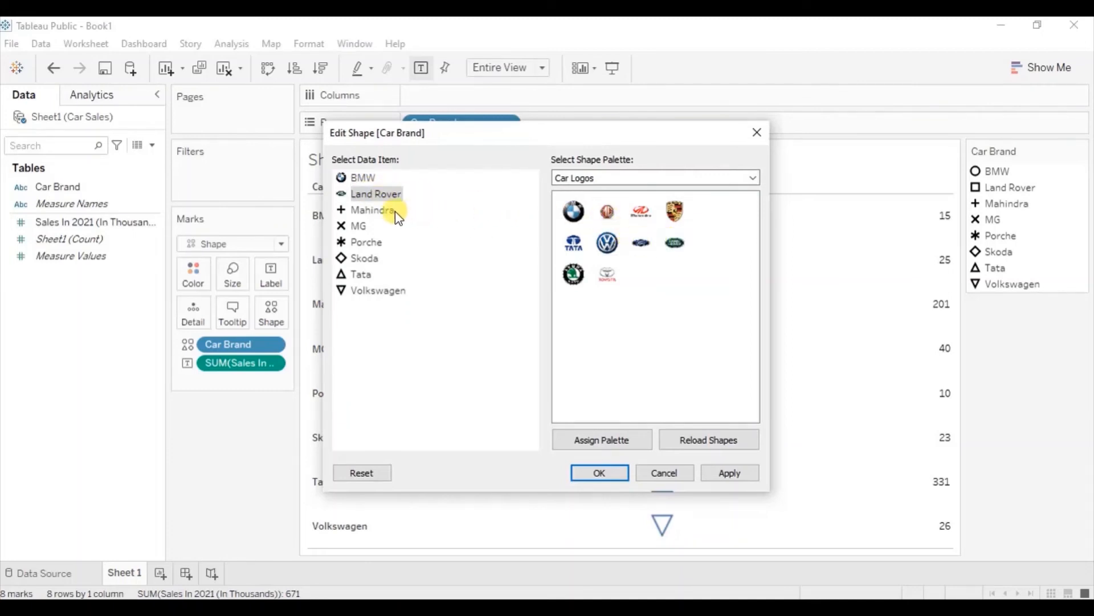
click(371, 210)
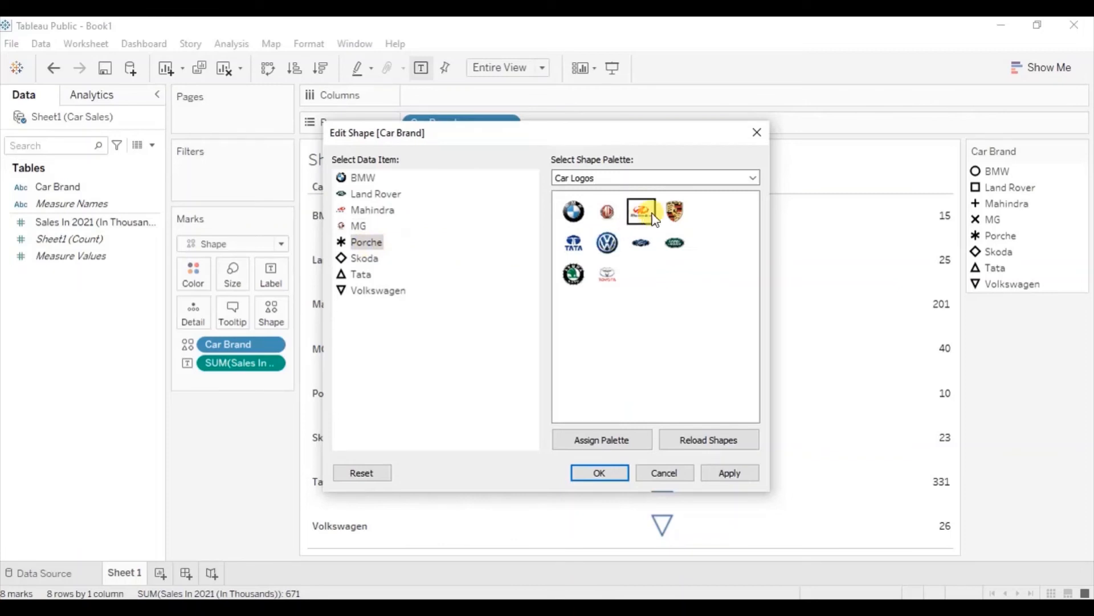
click(362, 258)
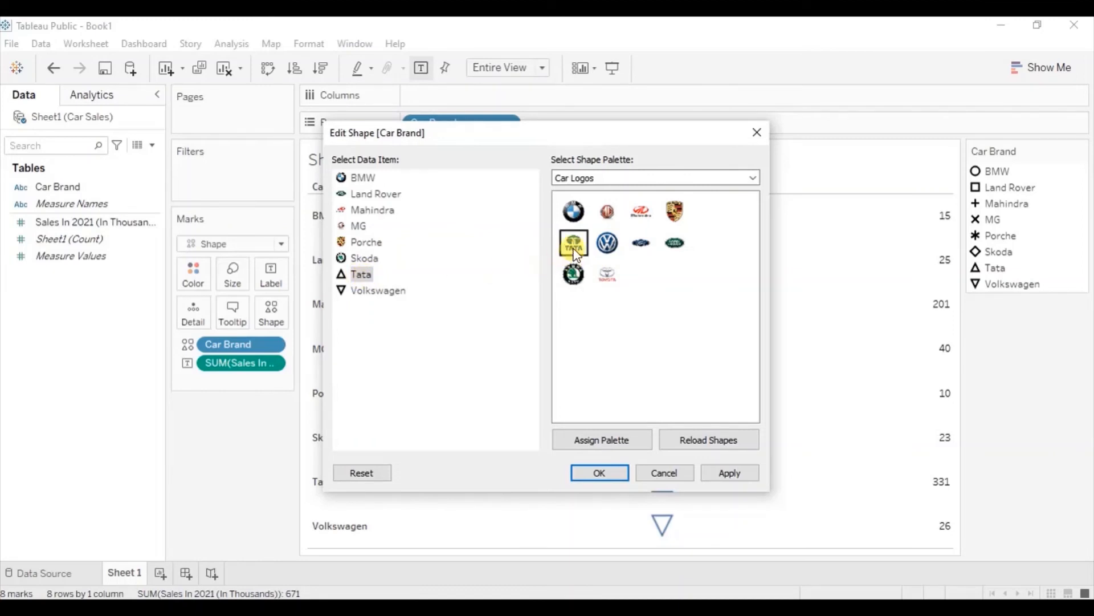
click(377, 290)
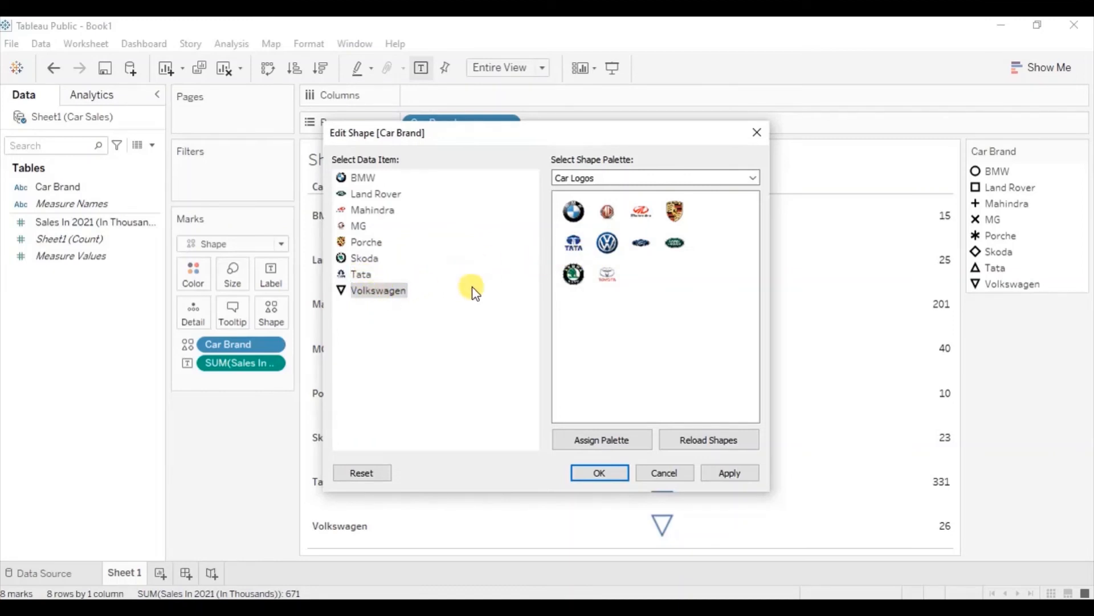
click(607, 242)
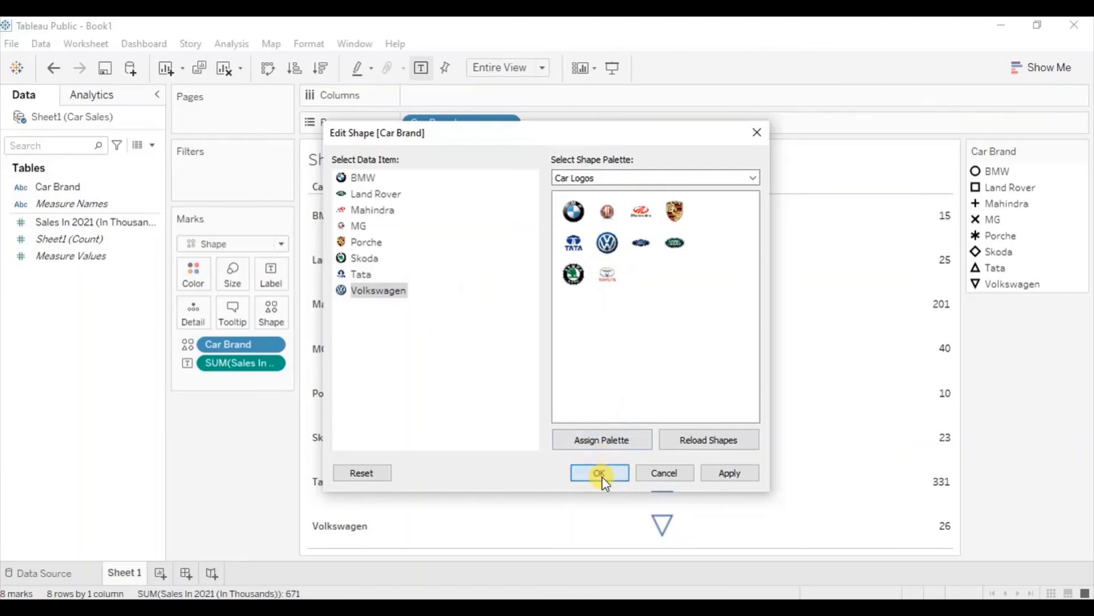
click(599, 472)
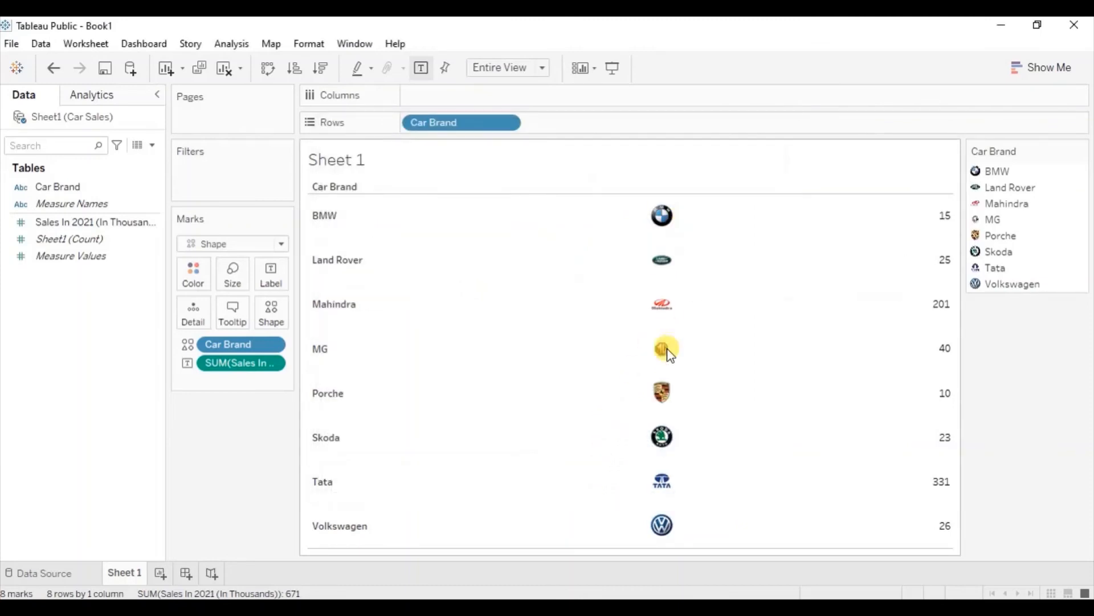
Step: Drag the Marks Size slider right to enlarge every brand's logo
click(233, 273)
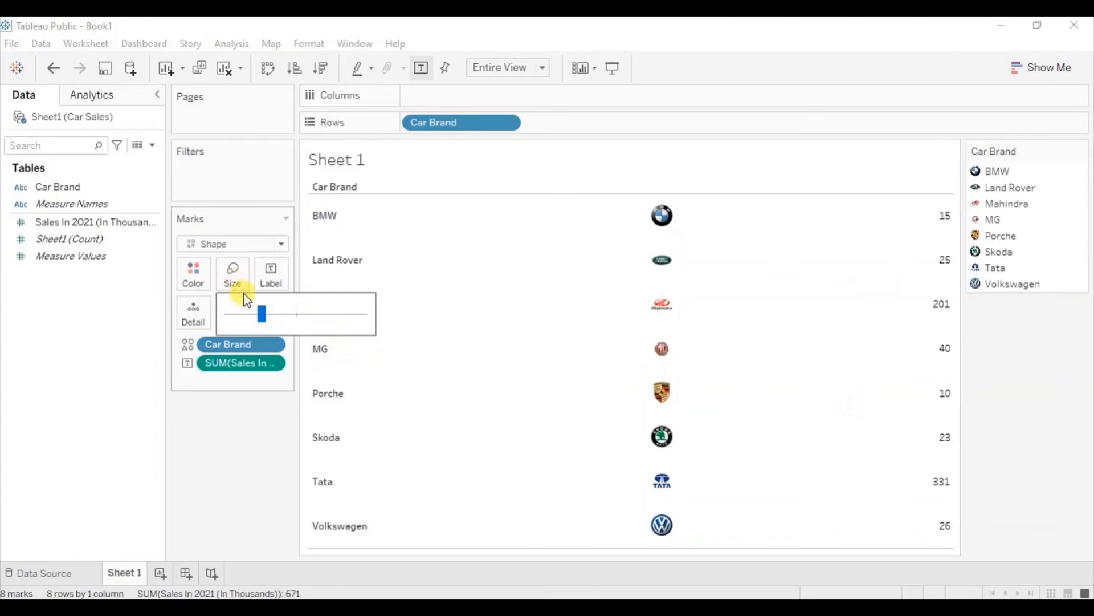
drag(262, 314, 270, 314)
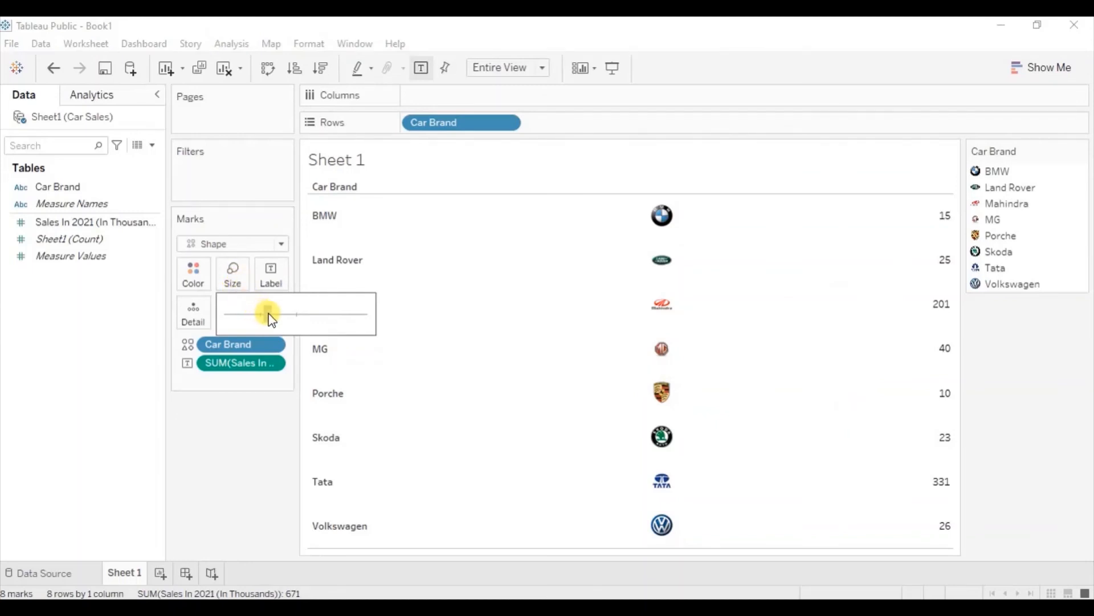
drag(267, 312, 273, 315)
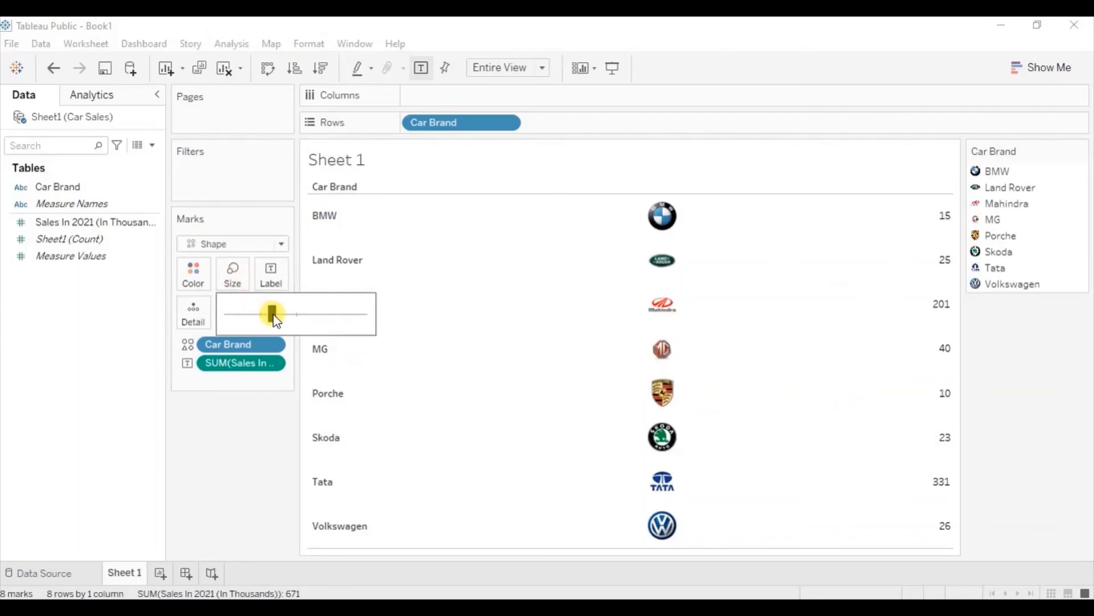
drag(271, 314, 276, 313)
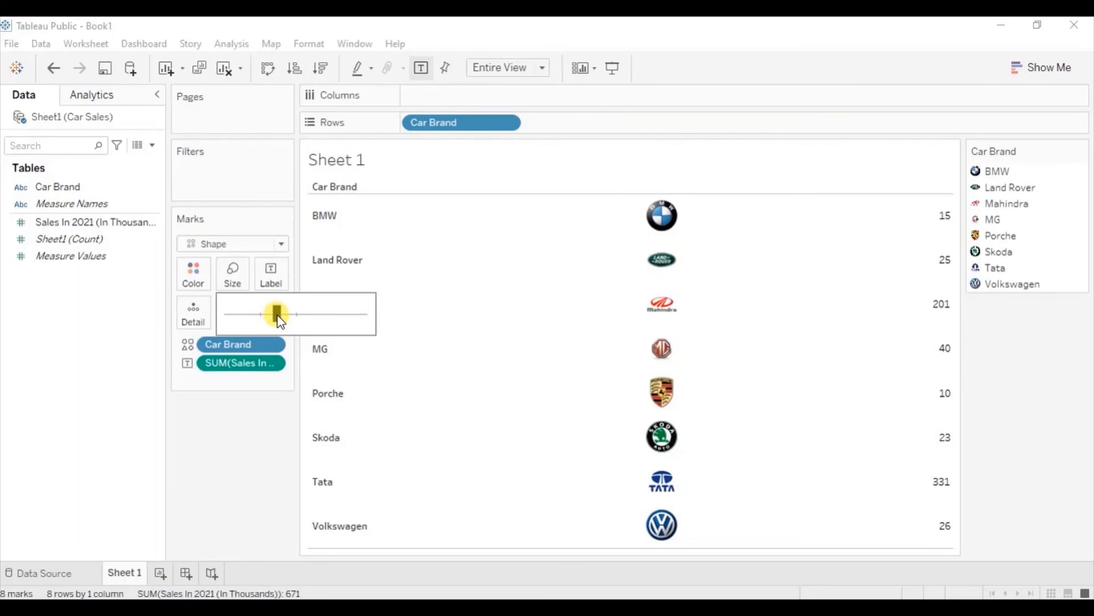
drag(276, 313, 279, 313)
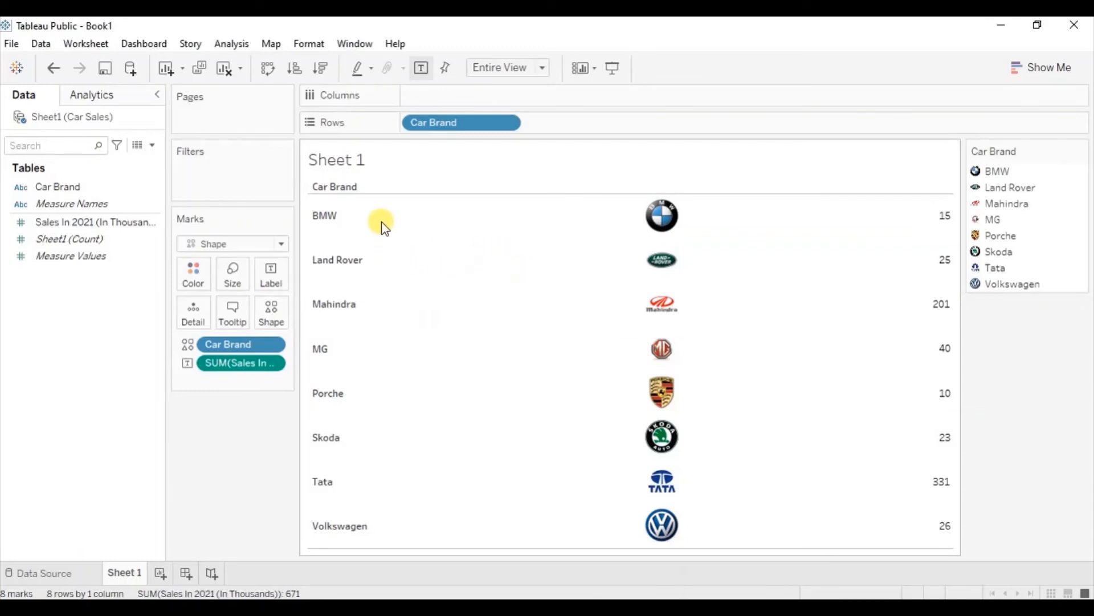
mouse_move(691, 235)
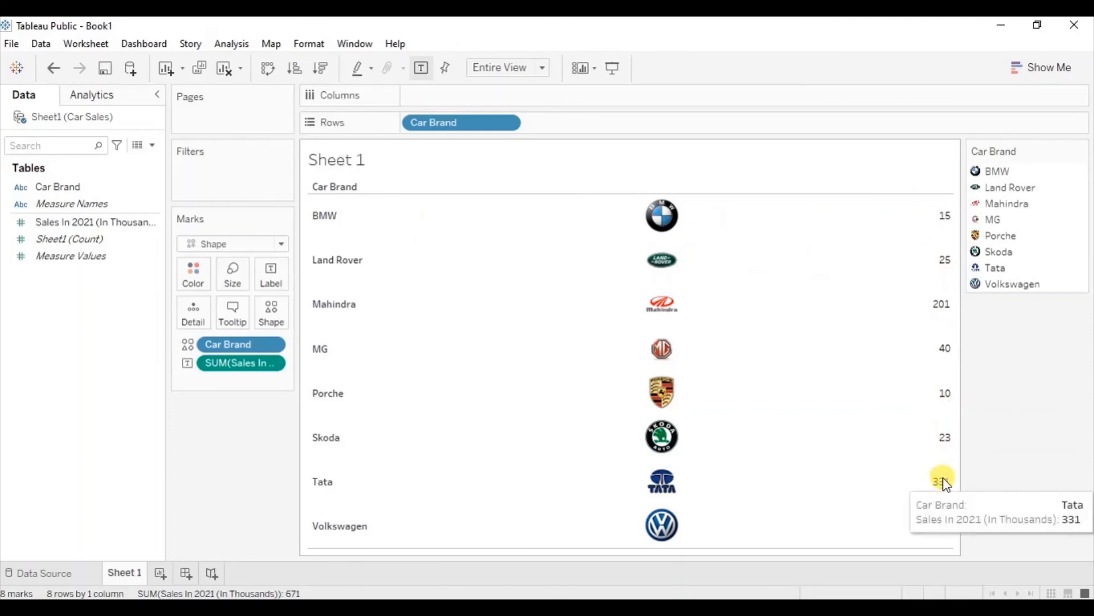
mouse_move(664, 207)
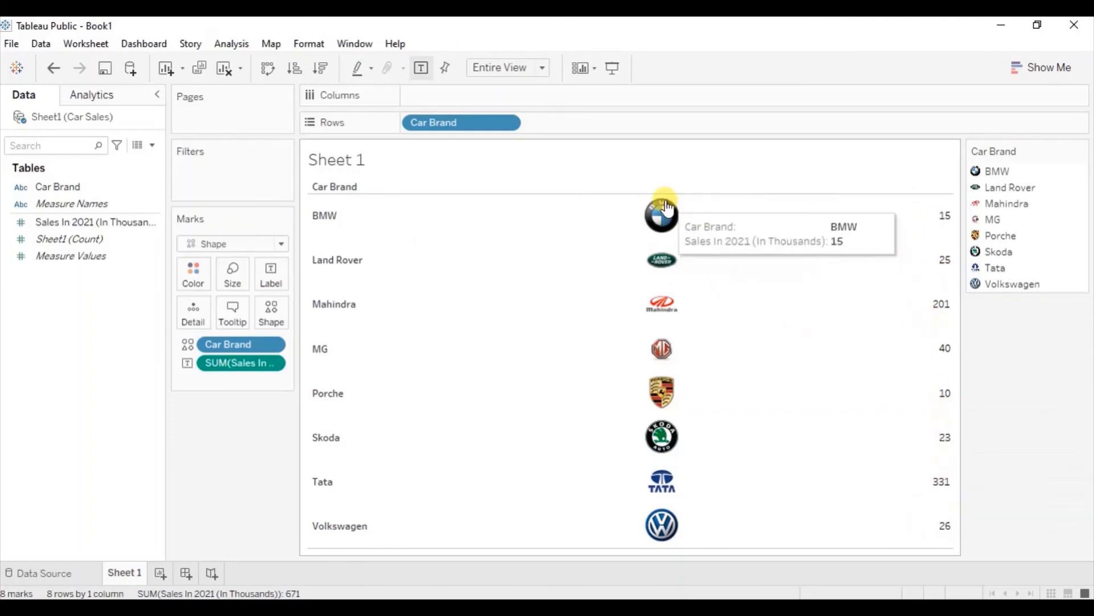
mouse_move(679, 344)
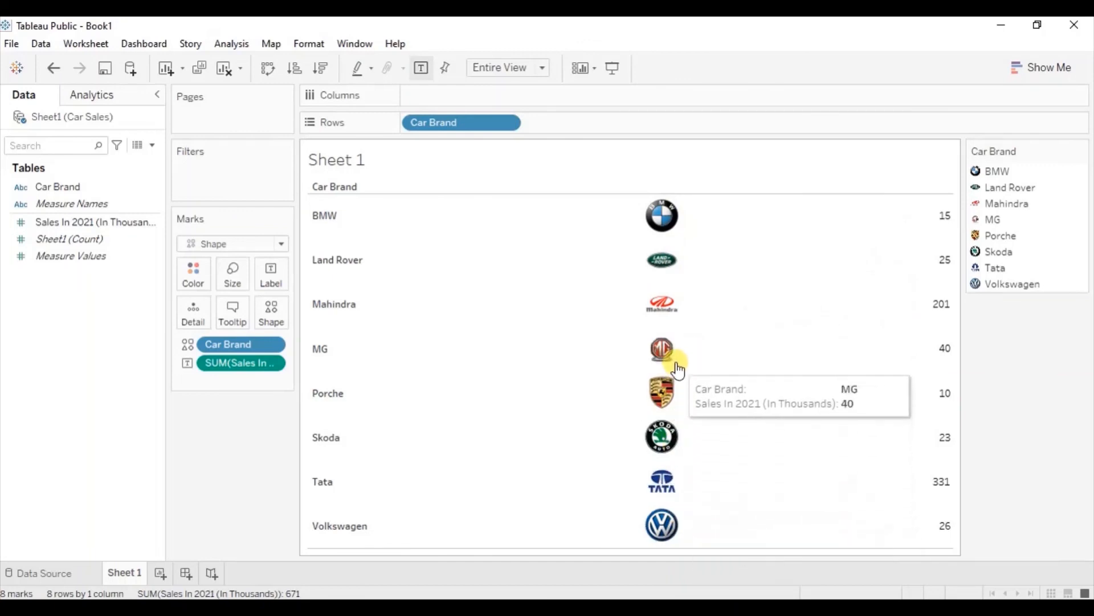
mouse_move(623, 240)
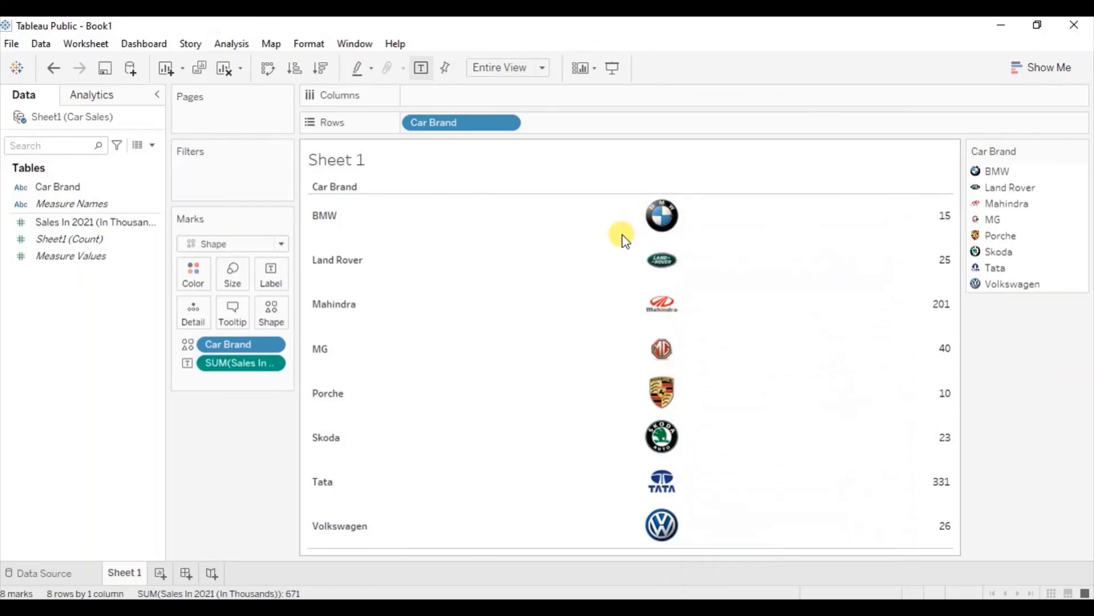